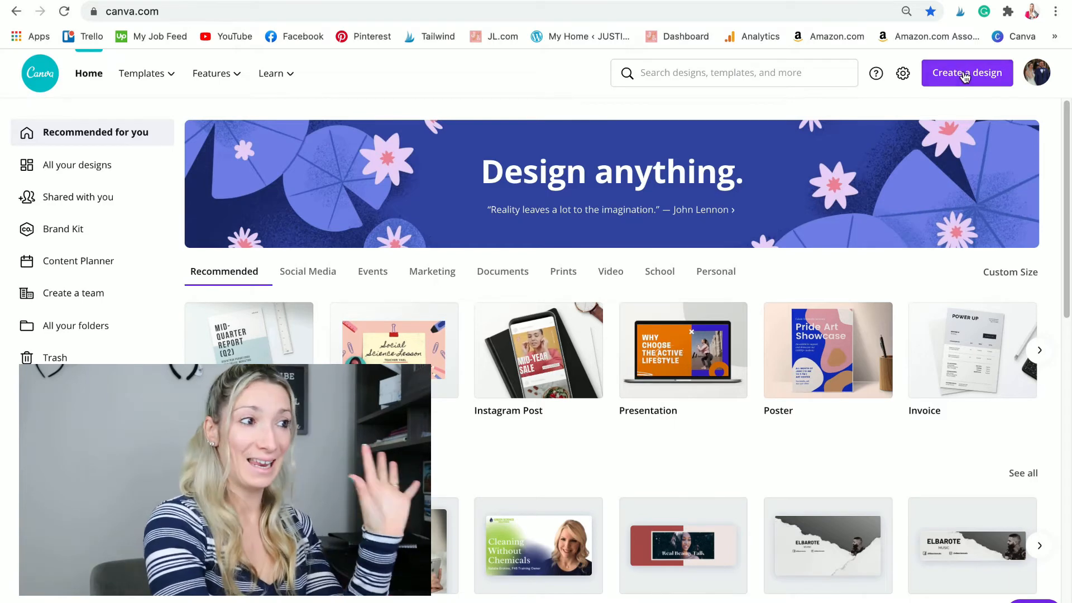
Step: Create a new blank Instagram Story design (1080 × 1920 px) found by searching 'instagr'
click(966, 72)
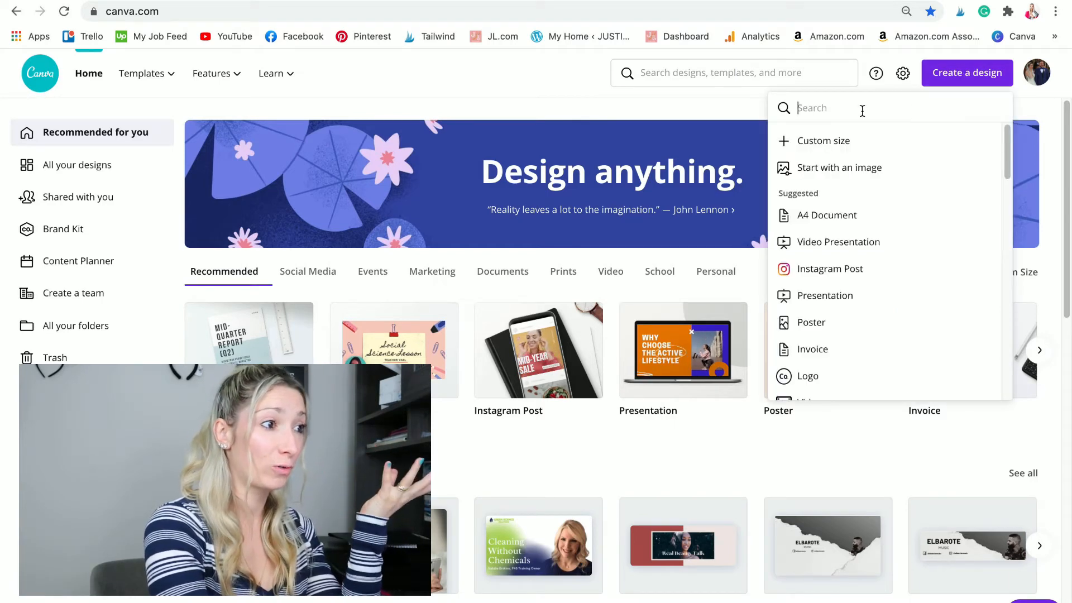
text(insta)
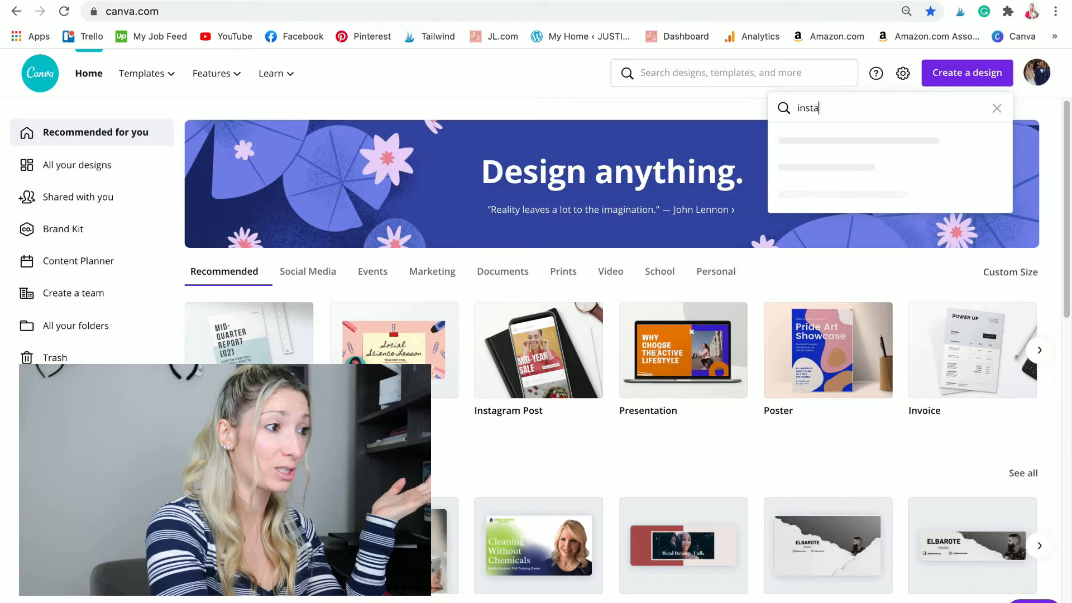
text(r)
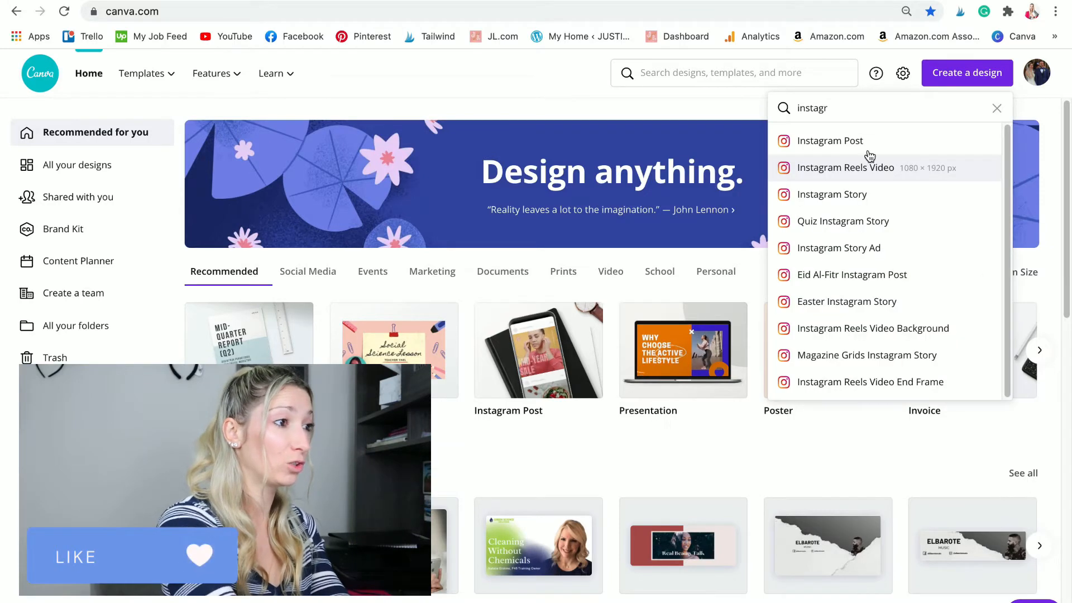
mouse_move(876, 199)
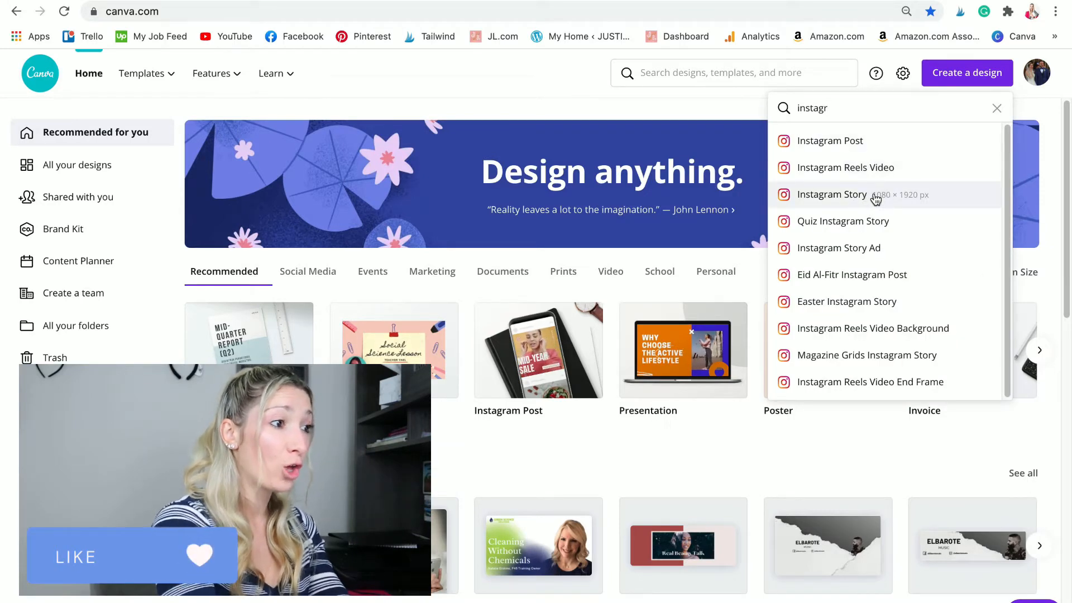
mouse_move(900, 205)
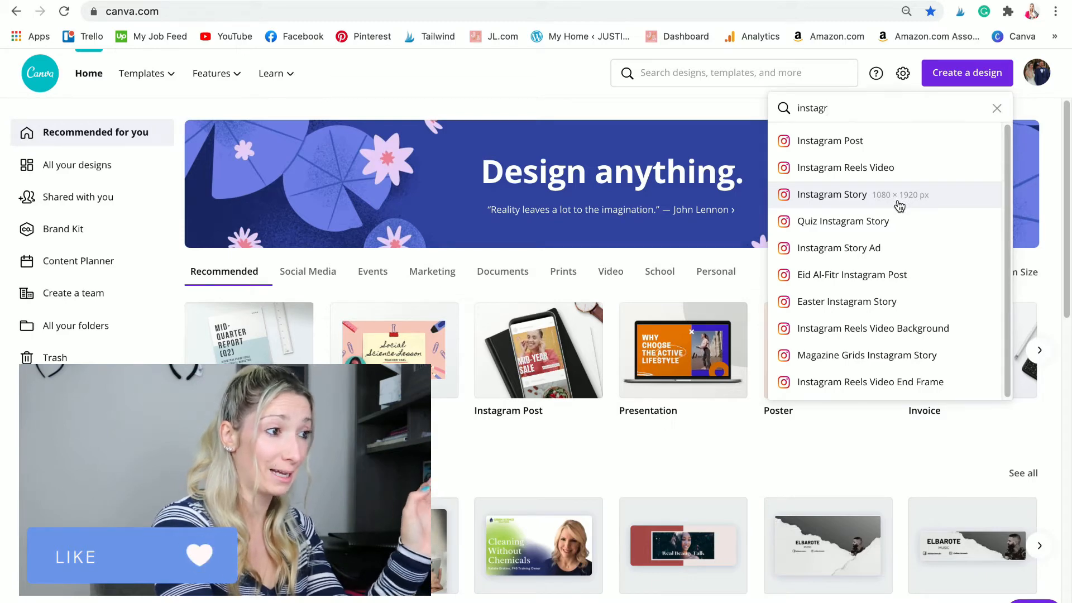
click(831, 194)
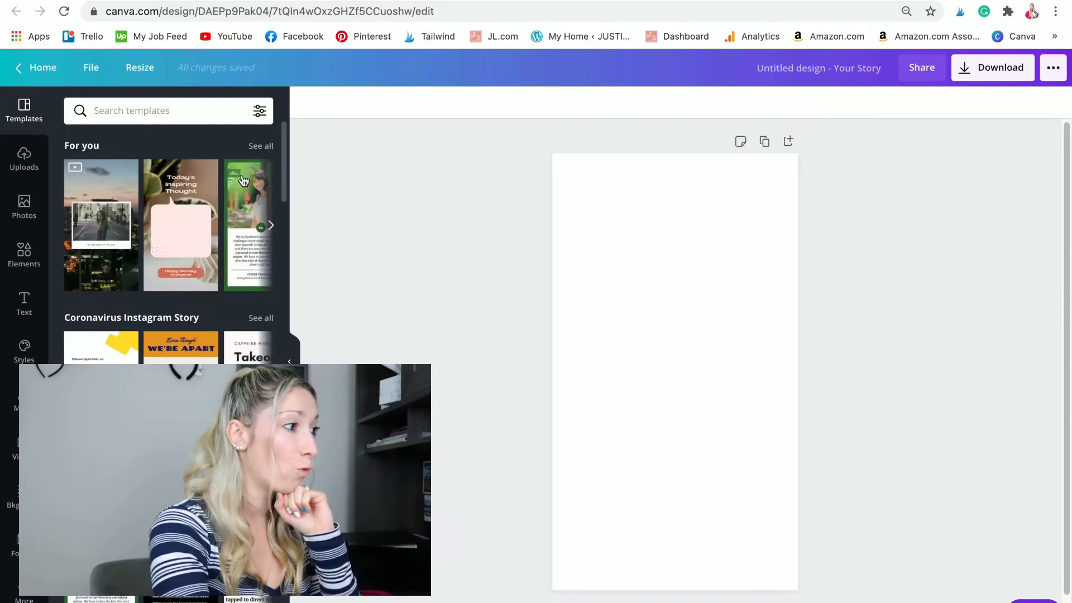
mouse_move(277, 228)
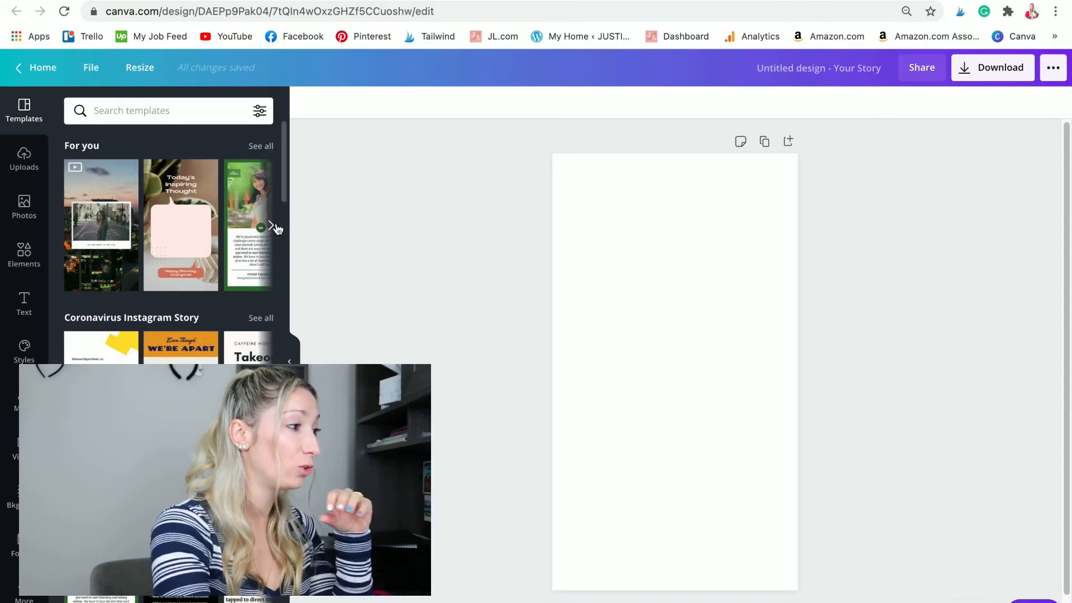
Step: Browse the suggested story templates, then switch to the stock Photos library
click(270, 225)
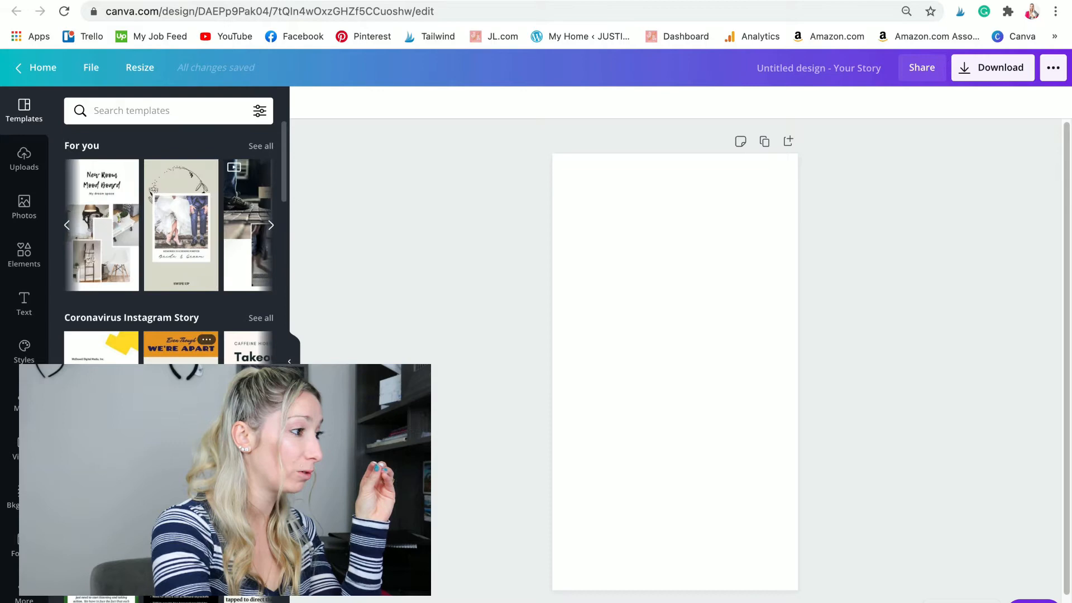
click(271, 224)
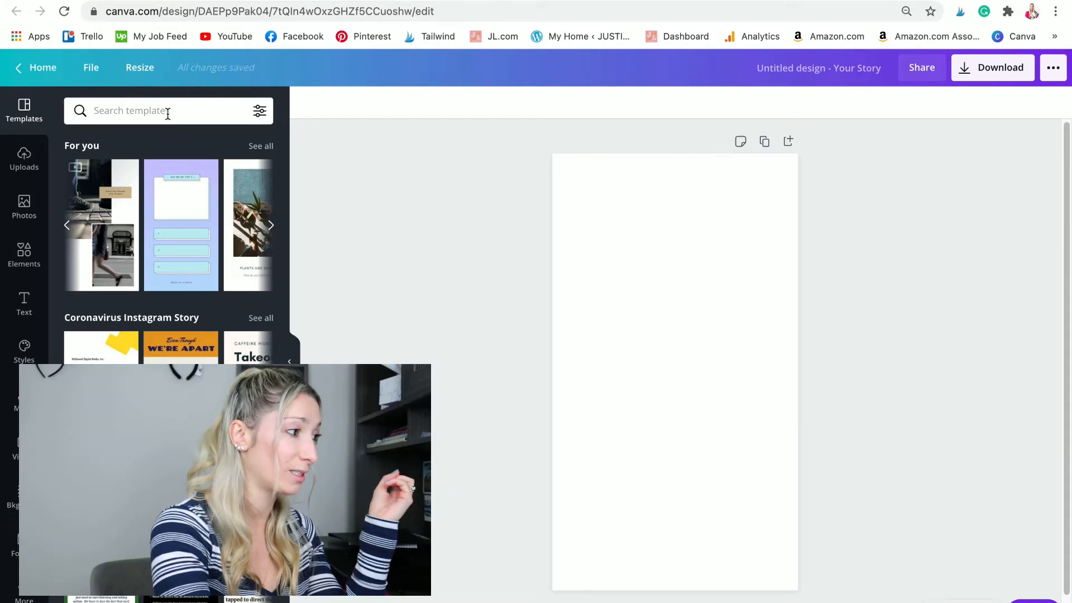
click(23, 206)
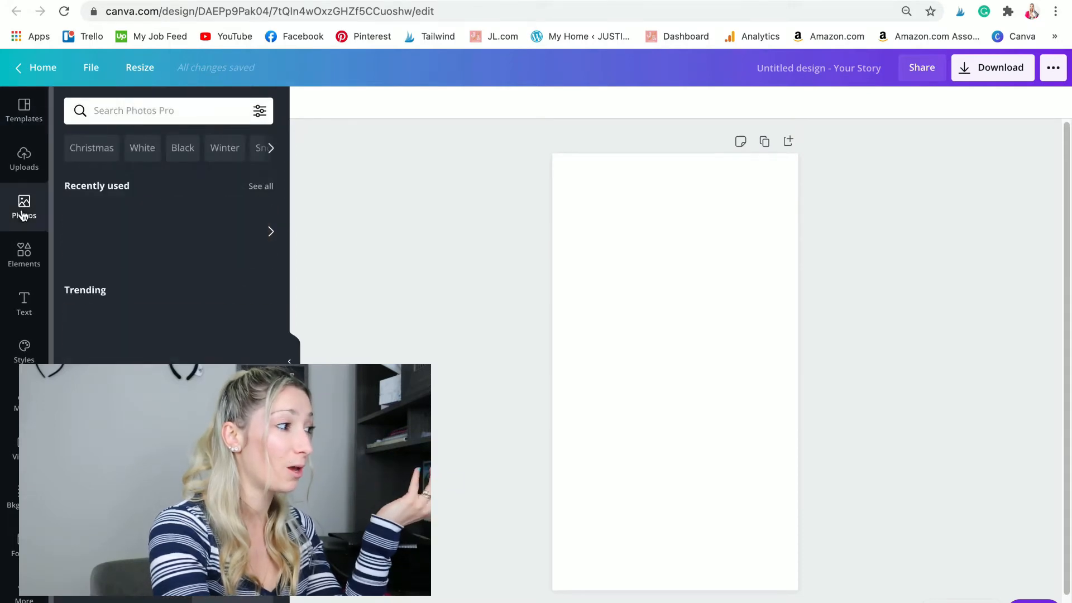
click(23, 208)
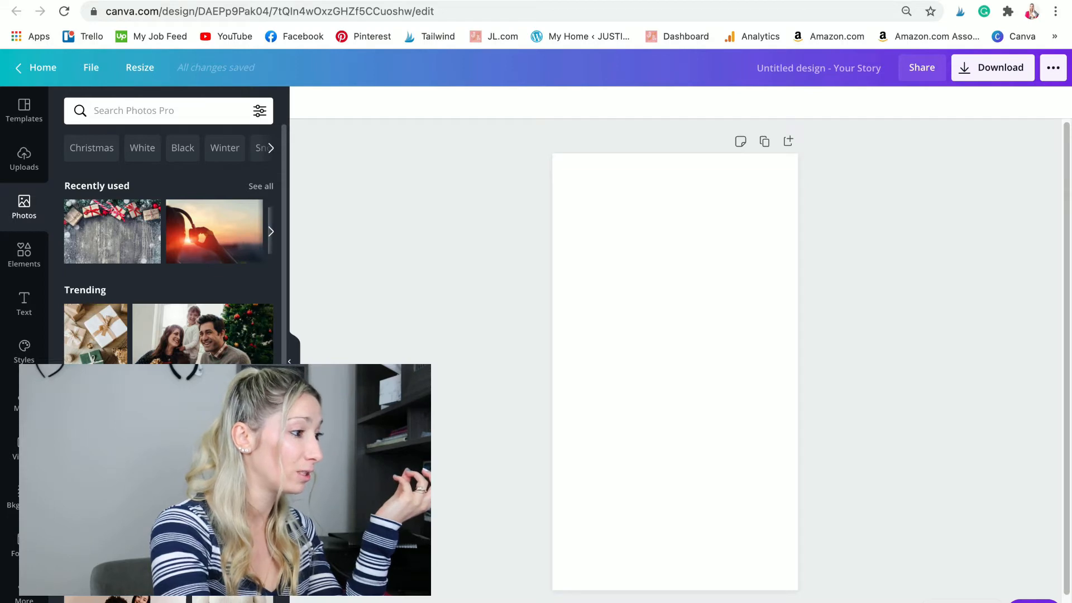
Step: Apply an availability filter to the photos and start a new photo search
click(259, 111)
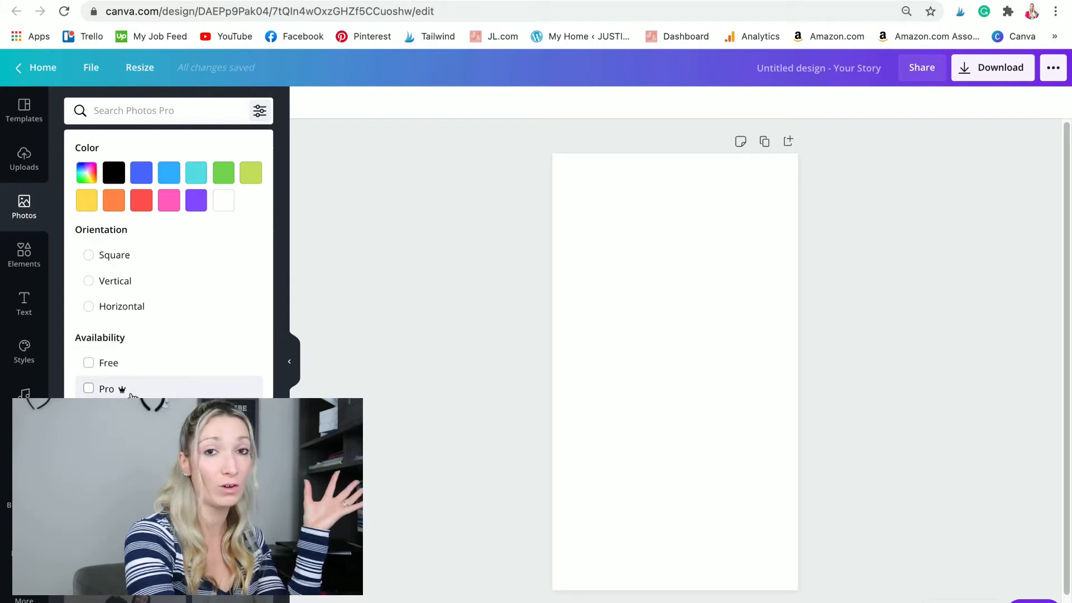
click(89, 361)
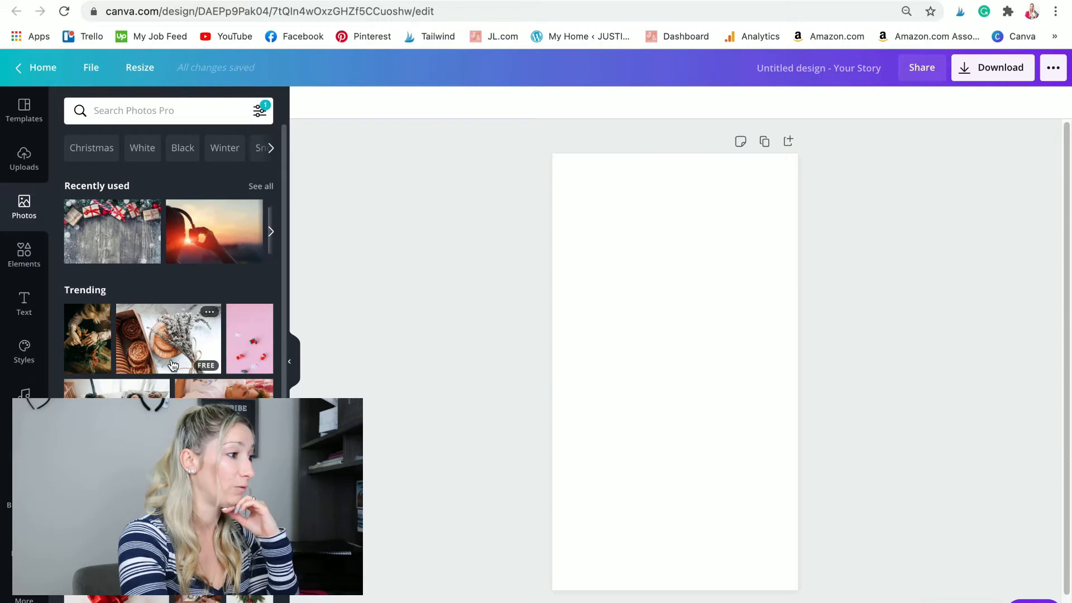
scroll(down, 3)
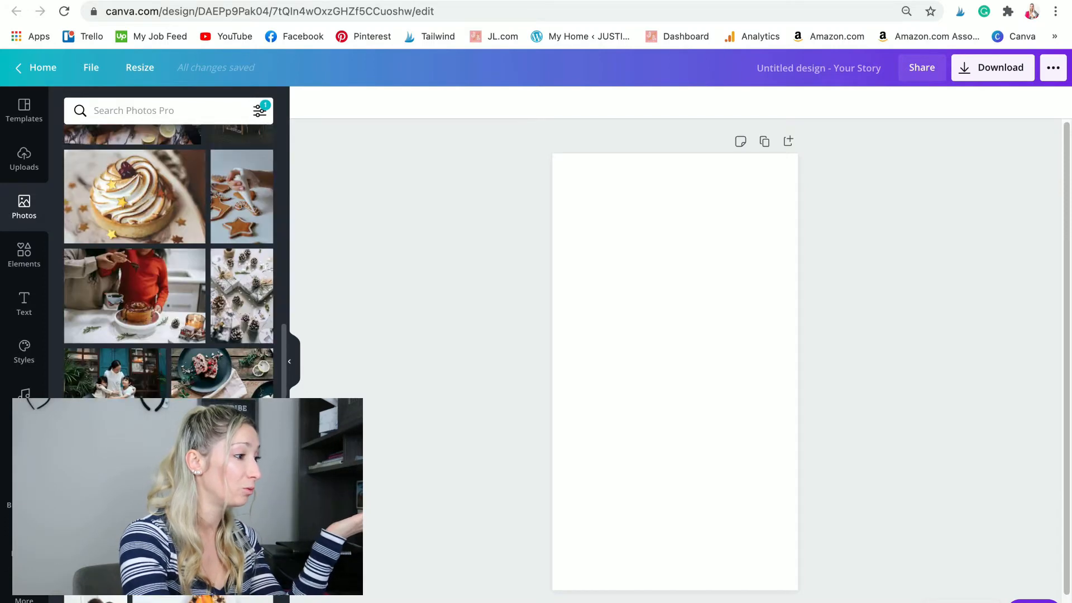
scroll(down, 3)
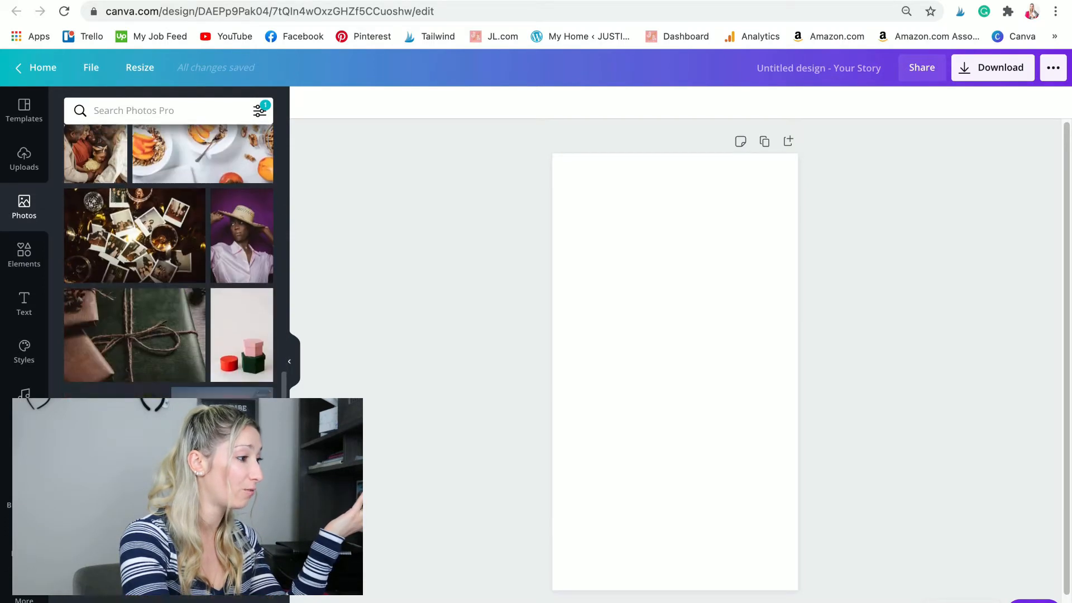
click(164, 111)
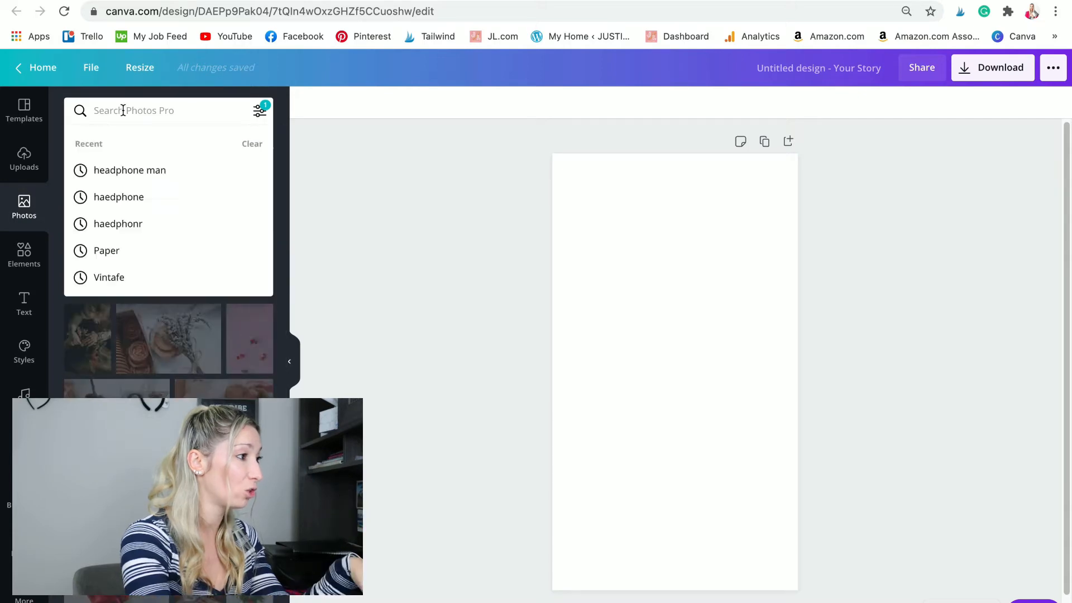
Step: Search photos for 'christmas' and fill the page with the blank-paper-on-wood photo
text(Chr)
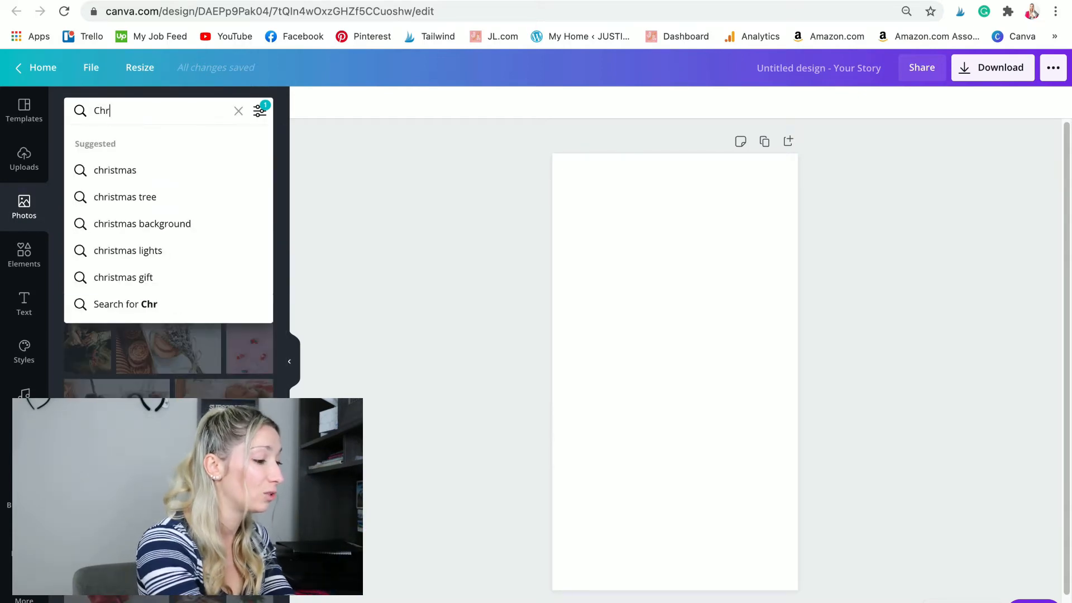
text(i)
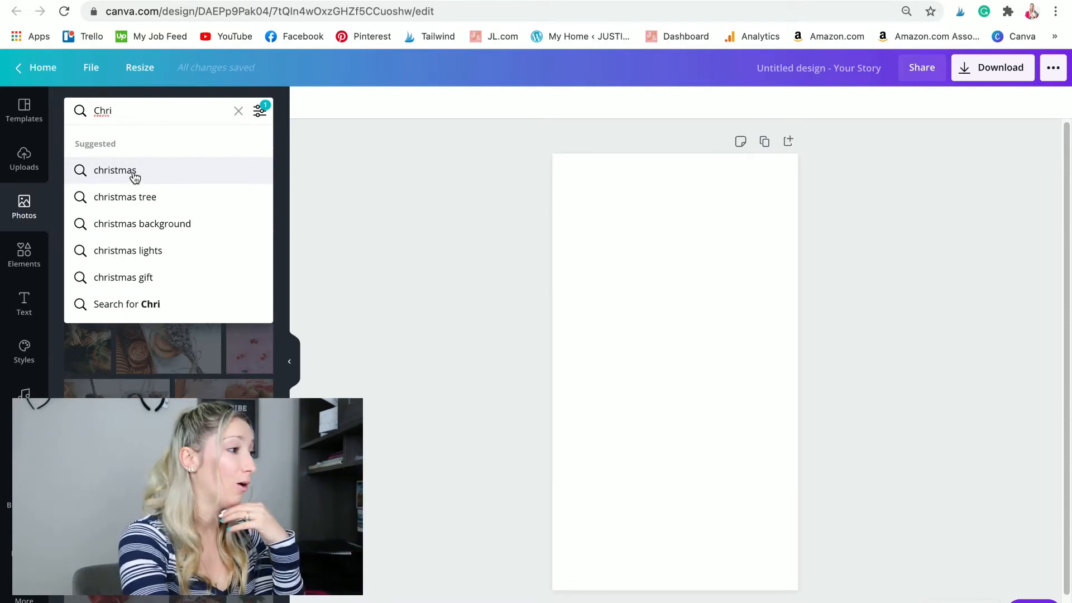
click(115, 169)
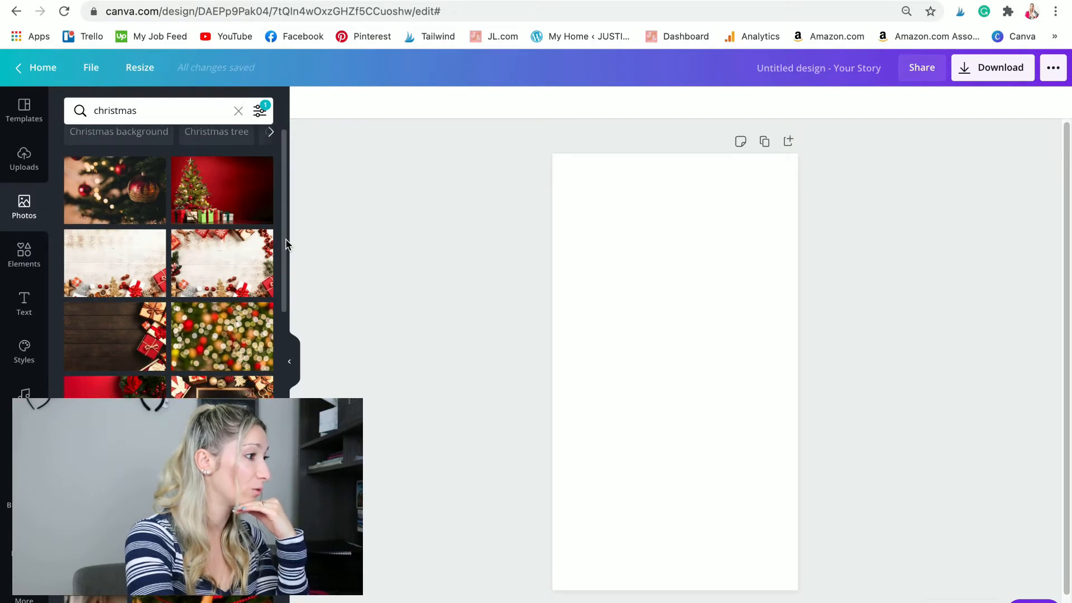
scroll(down, 3)
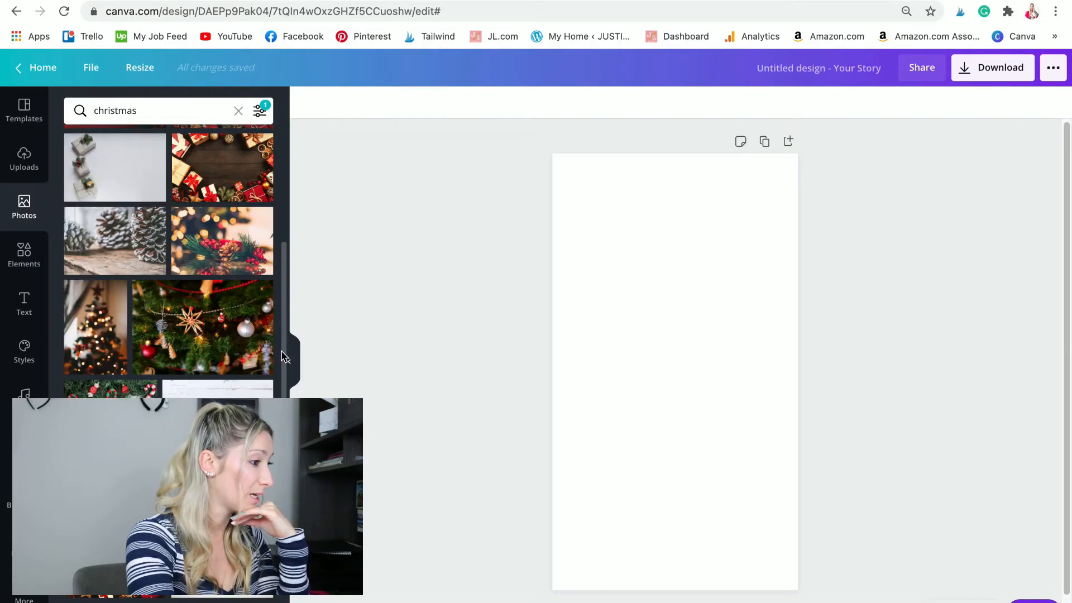
click(137, 311)
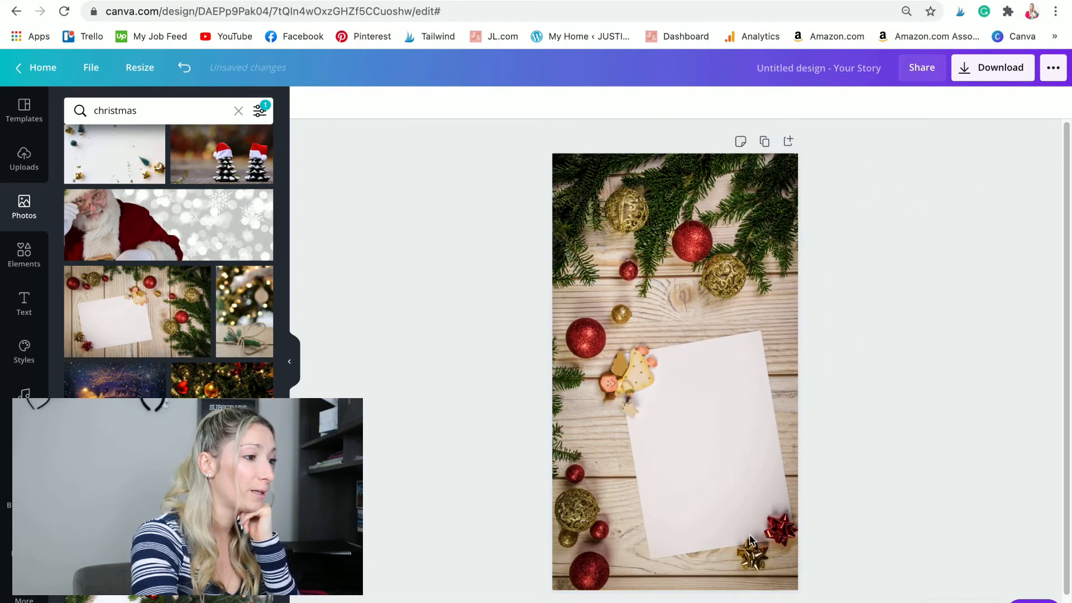
mouse_move(708, 508)
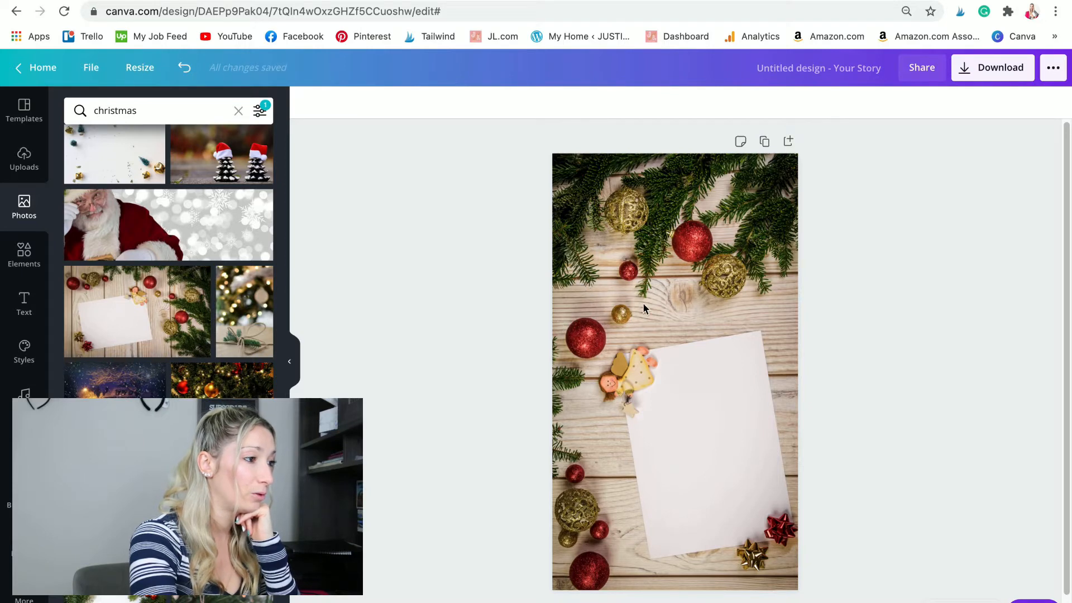
mouse_move(717, 295)
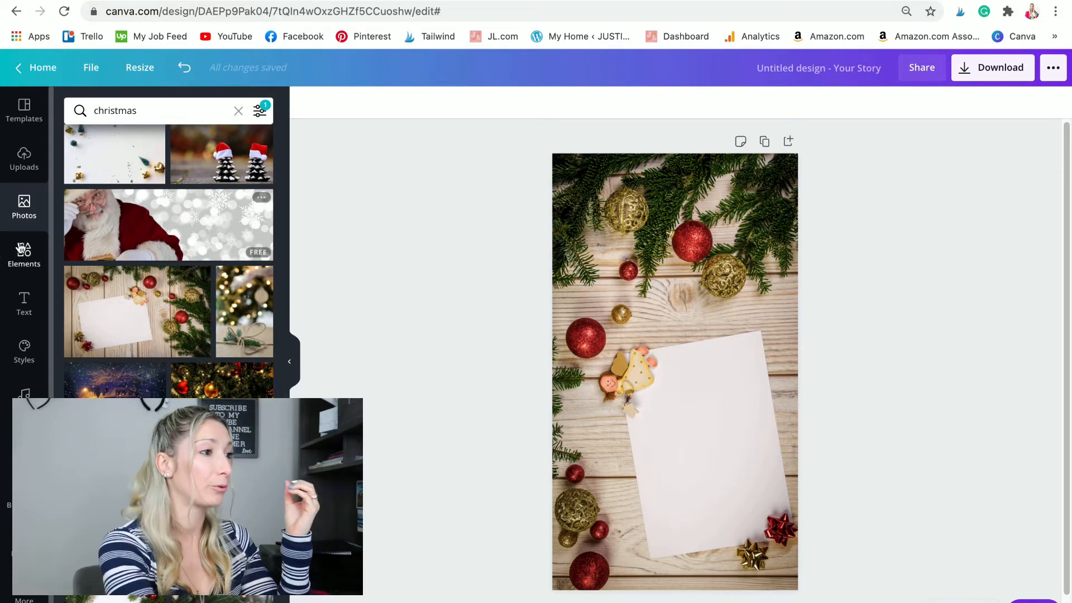
click(24, 304)
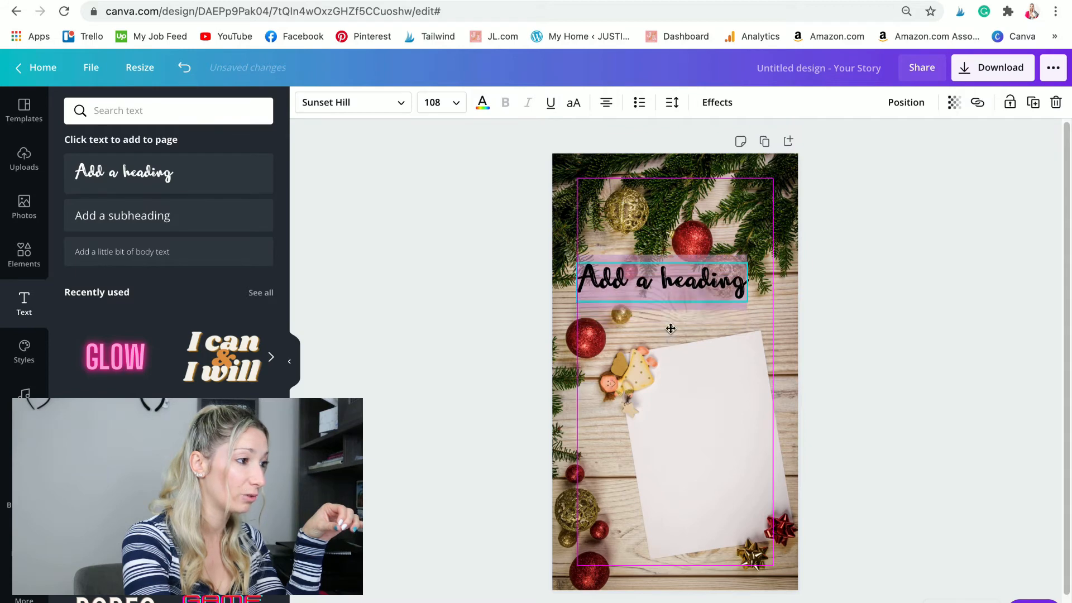
Step: Replace the placeholder heading with 'December' in a larger script over the photo
click(660, 281)
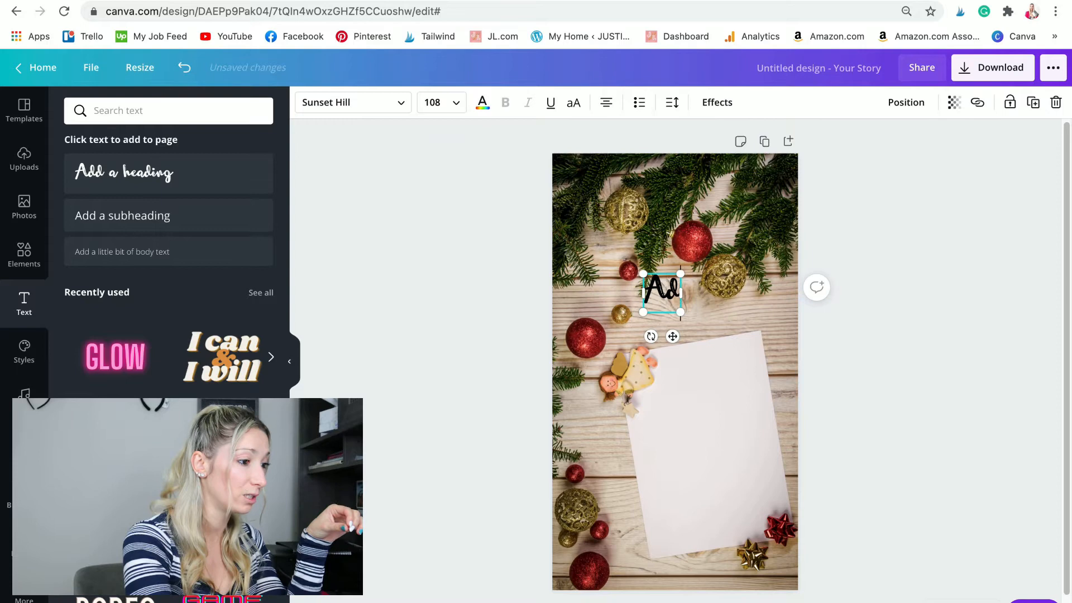
text(December)
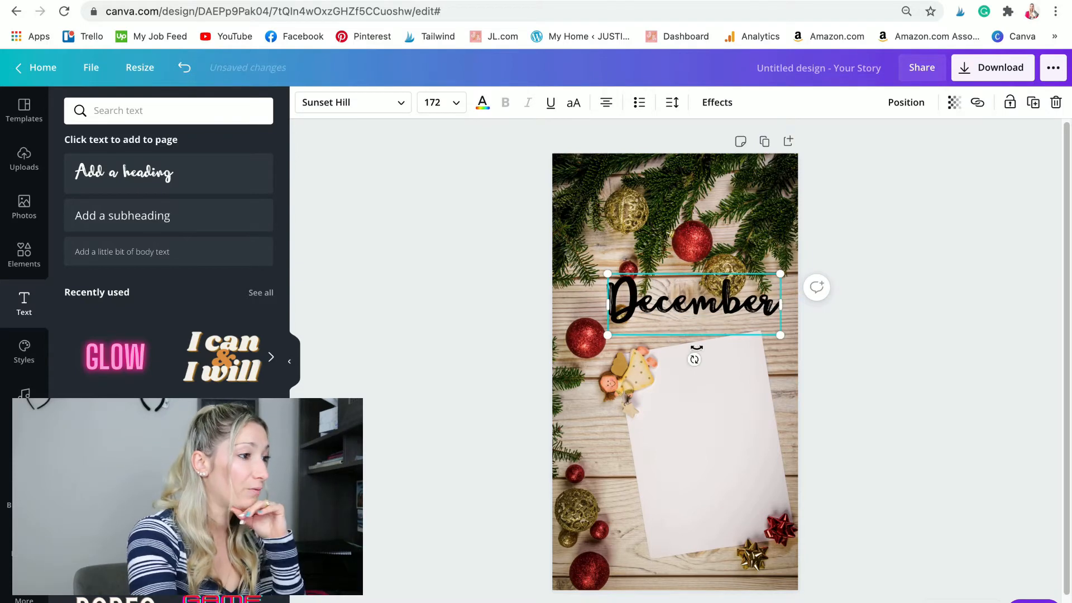
click(674, 444)
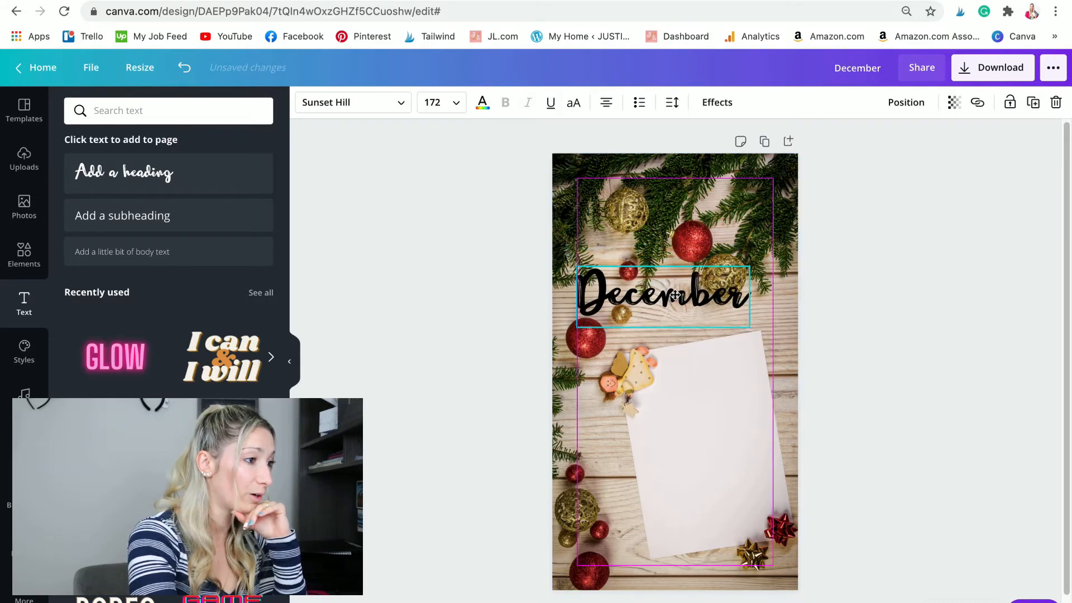
click(483, 101)
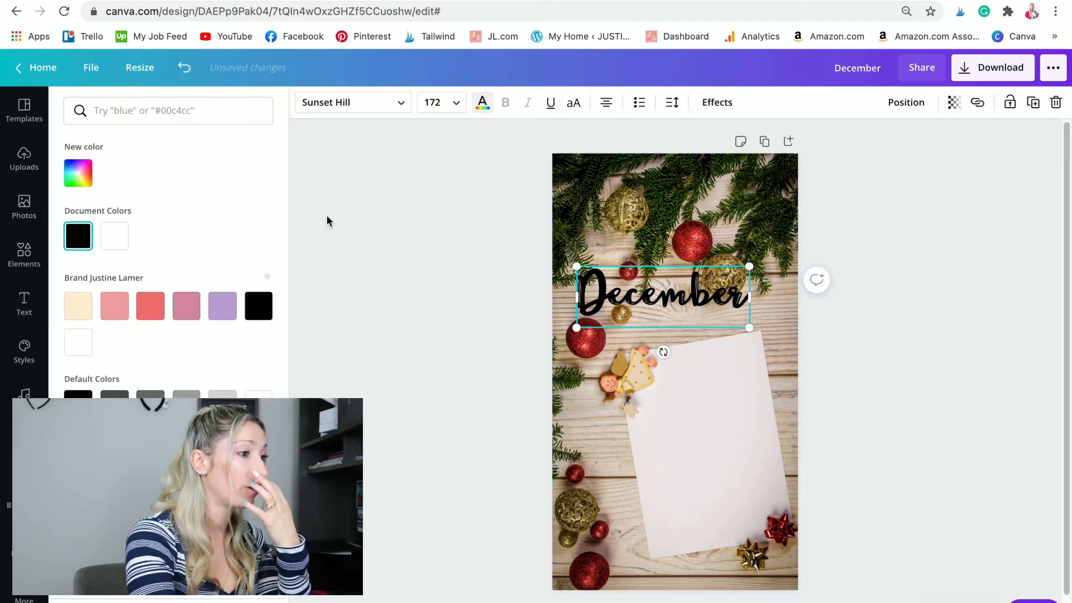
Step: Colour 'December' white and give it a soft drop shadow via Effects
click(24, 303)
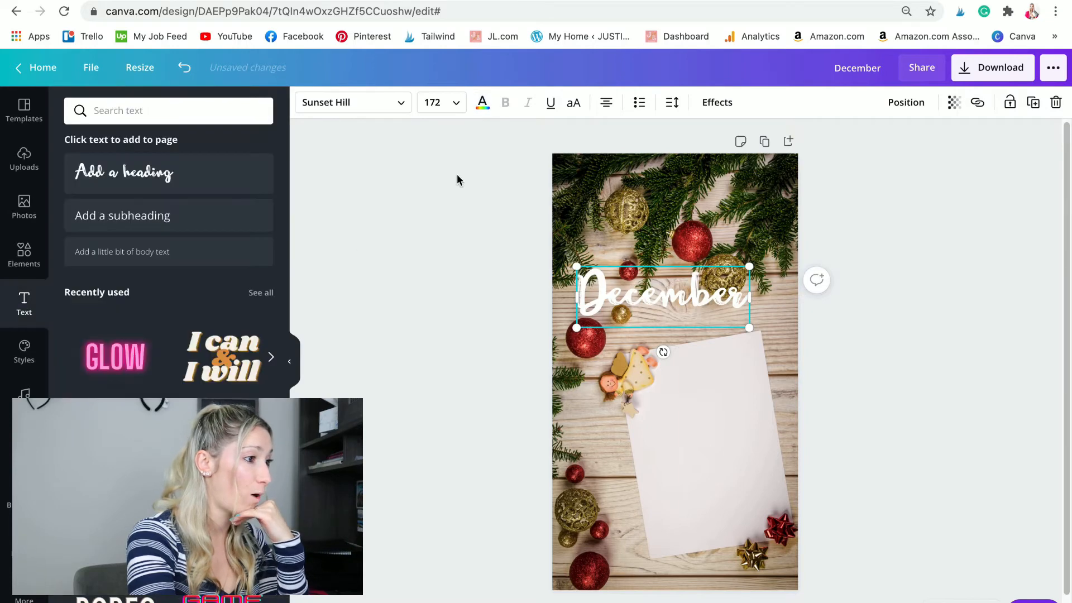
click(717, 101)
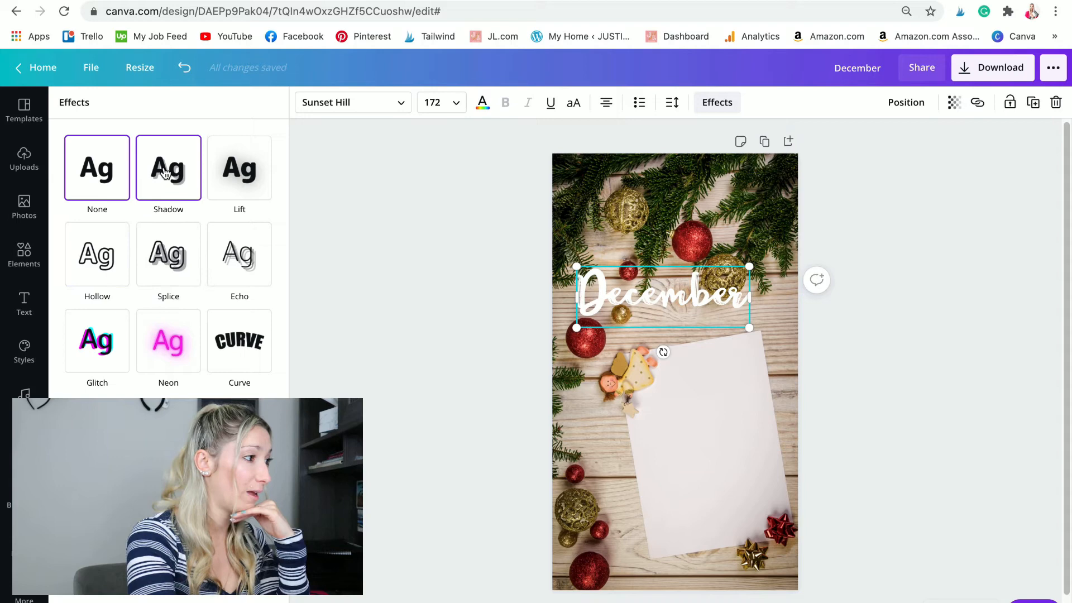
click(167, 168)
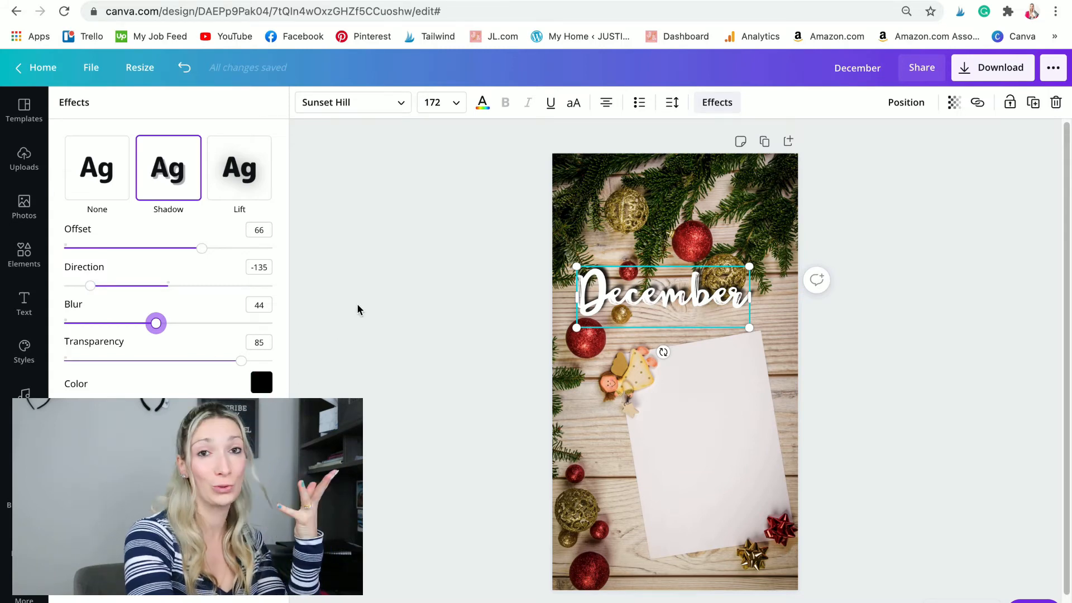
click(352, 101)
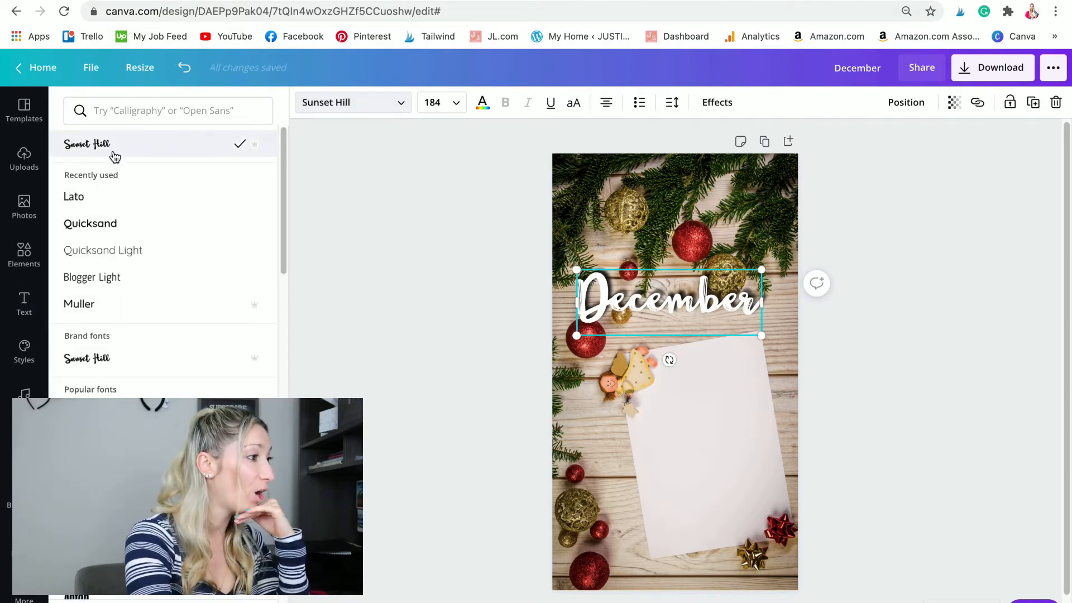
Step: Set 'December' in Playlist Script from a 'calligraphy' font search, then add a subheading box
click(168, 111)
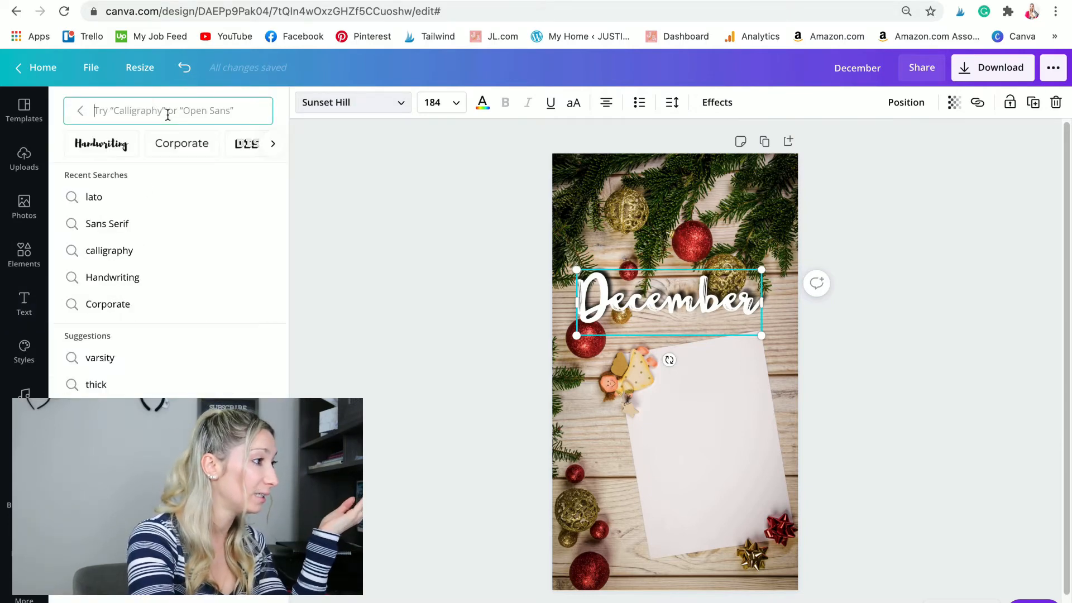
text(call)
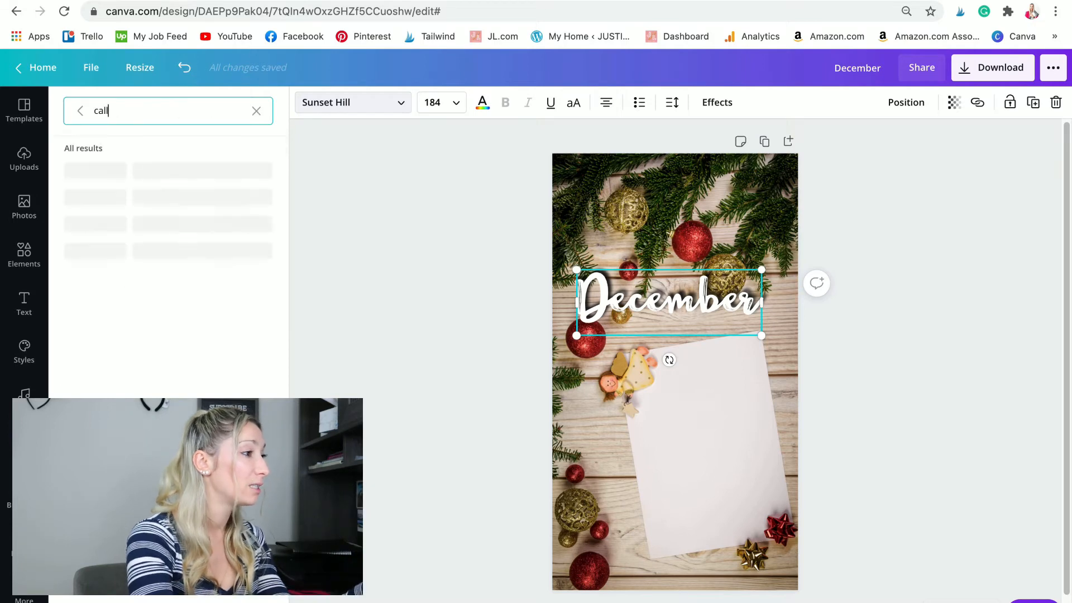
text(igraphy)
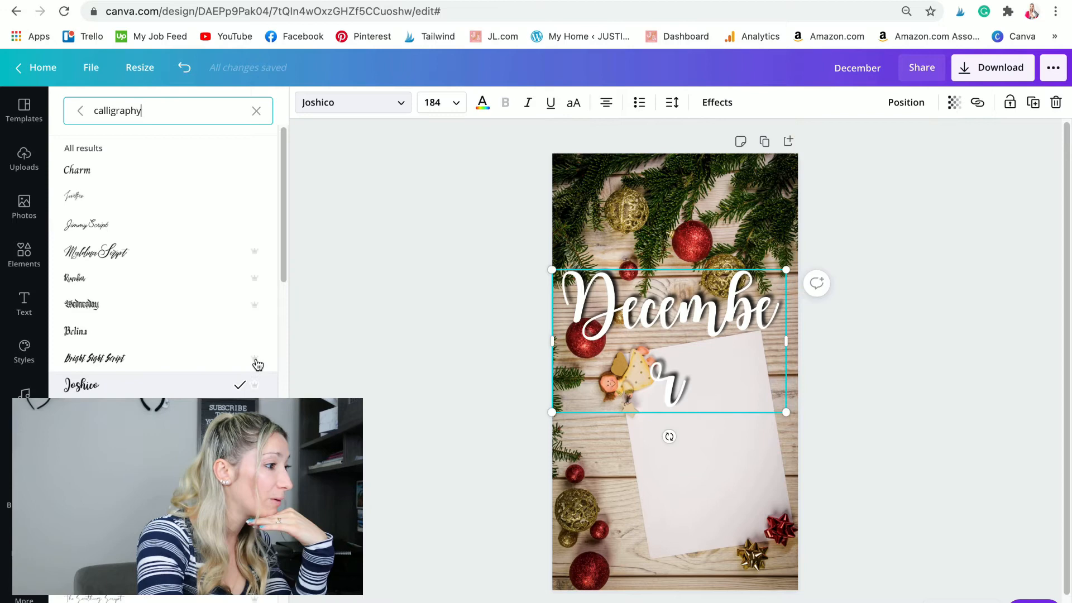
mouse_move(261, 303)
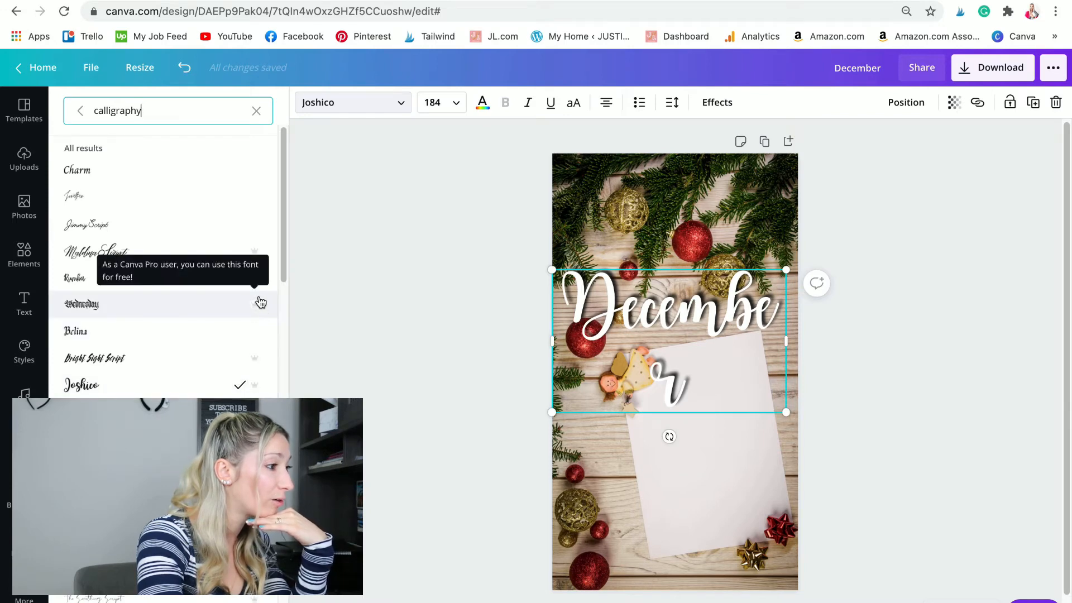
mouse_move(261, 287)
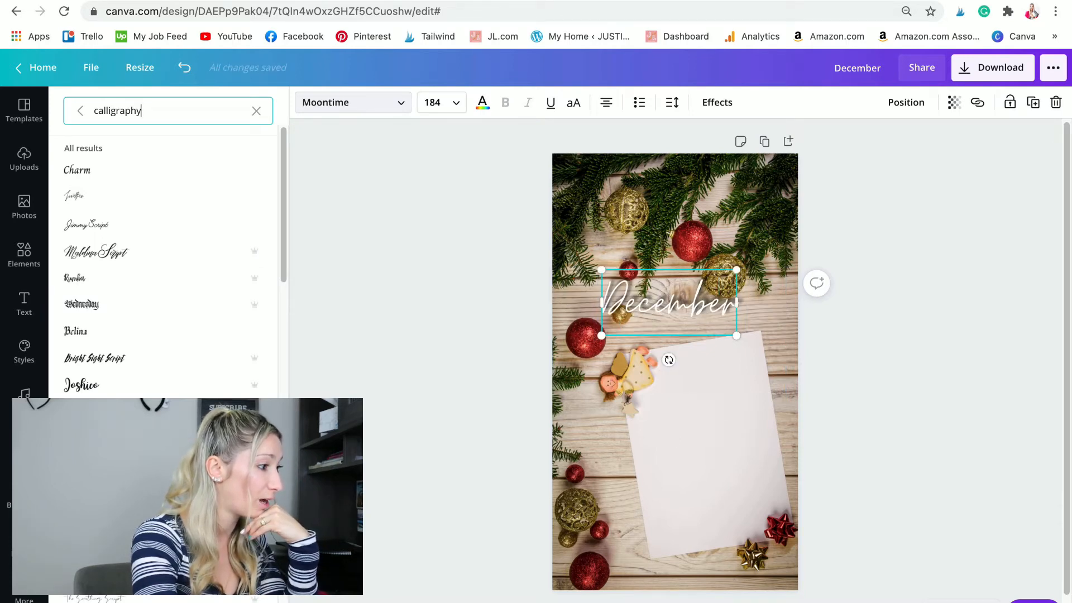
scroll(down, 3)
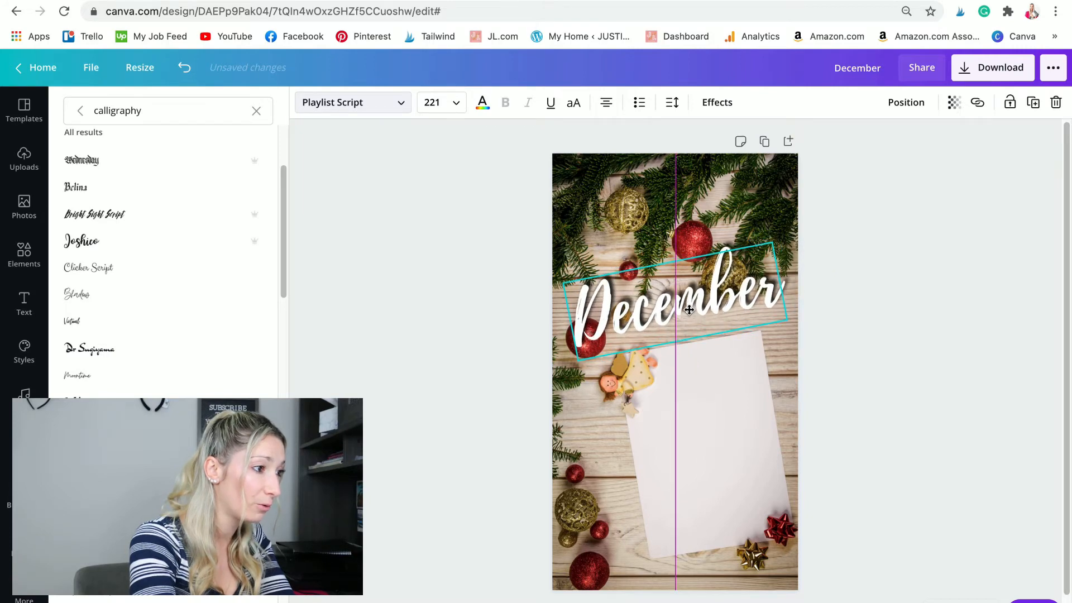
click(24, 303)
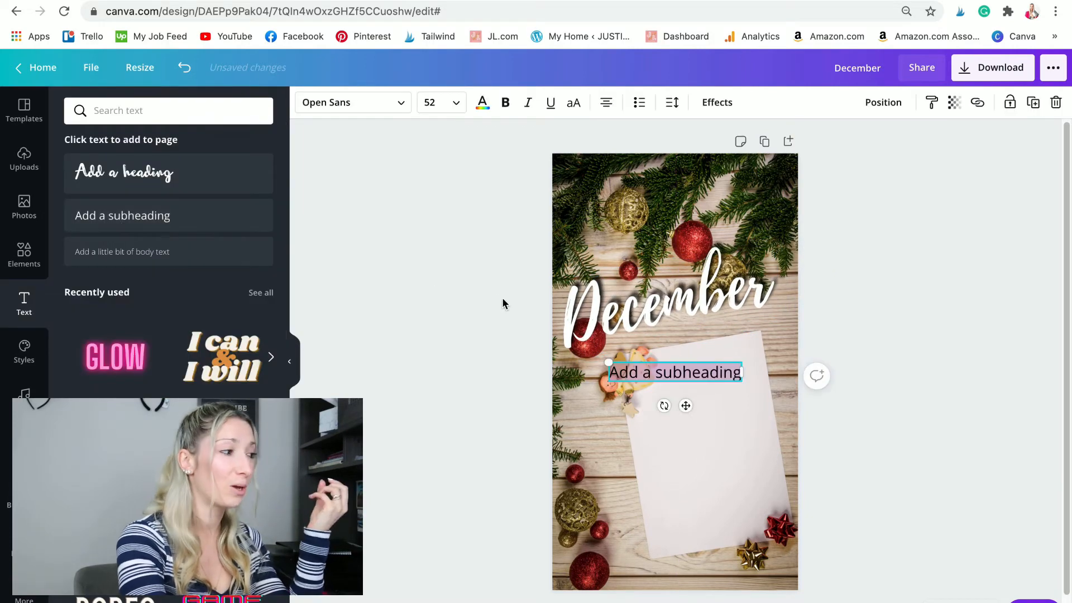
Step: Make the subheading read '2020' and set it in a calligraphy script font
text(2020)
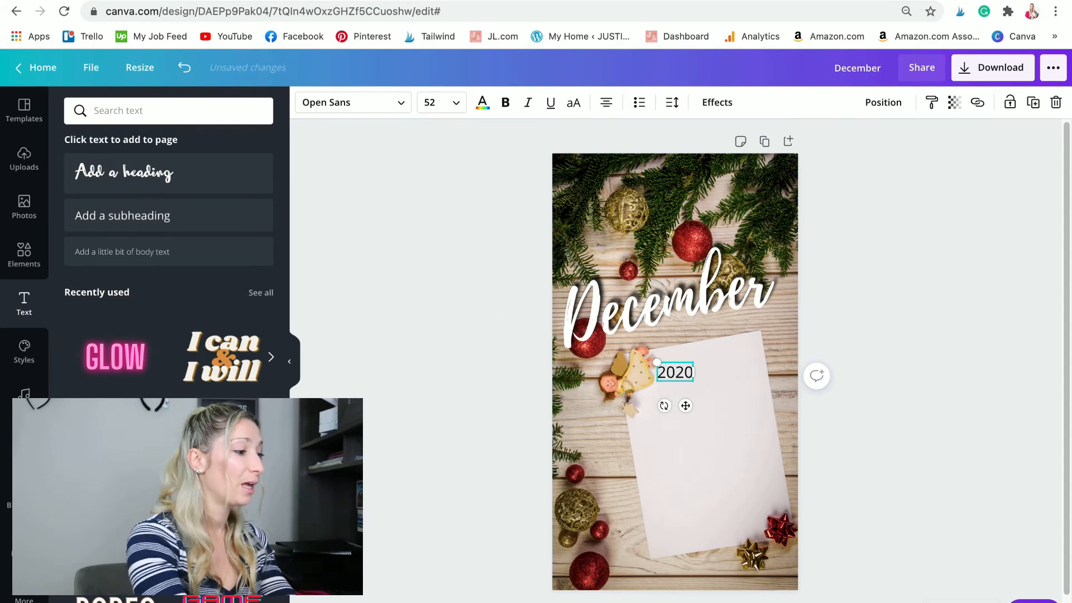
click(675, 372)
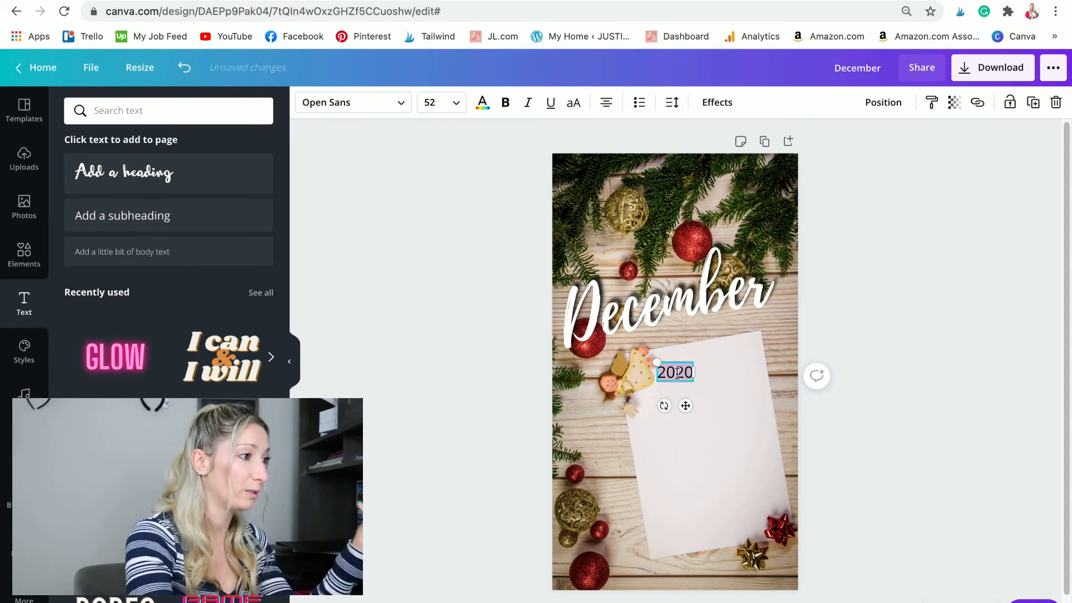
text(calligraphy)
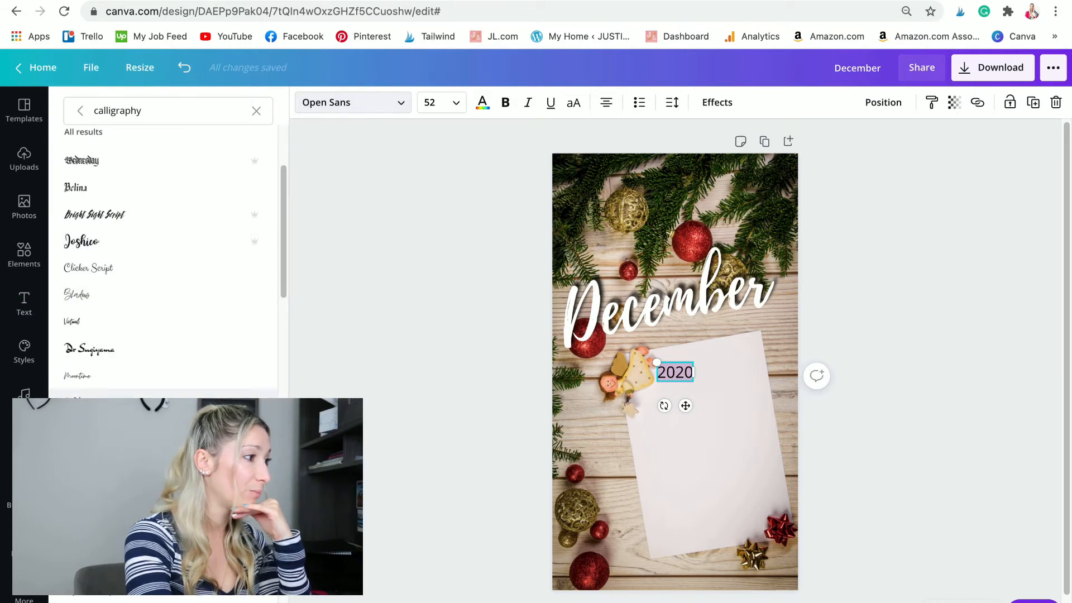
scroll(down, 3)
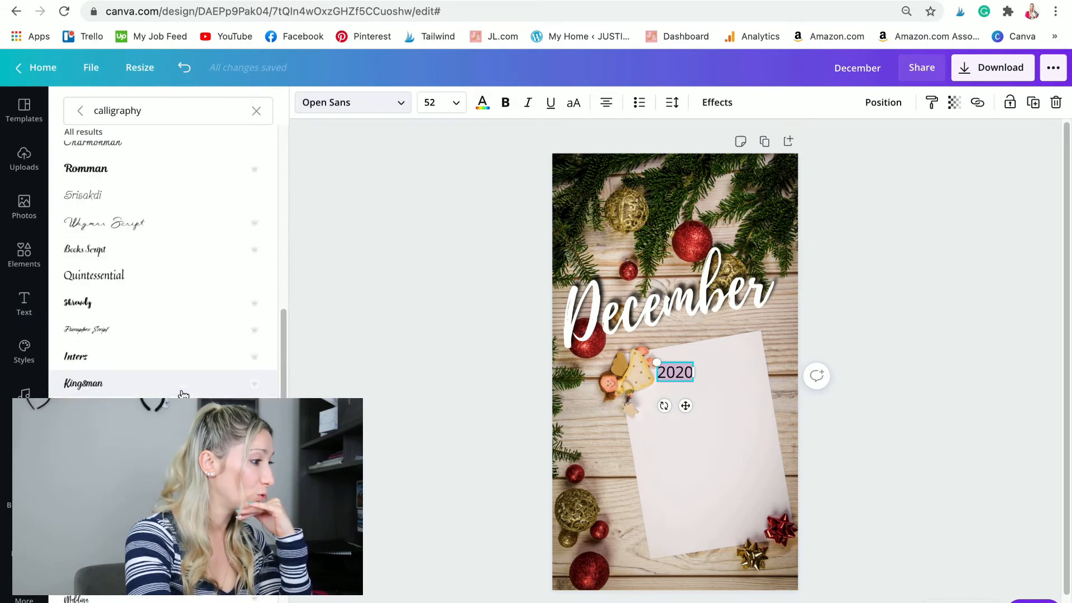
scroll(down, 3)
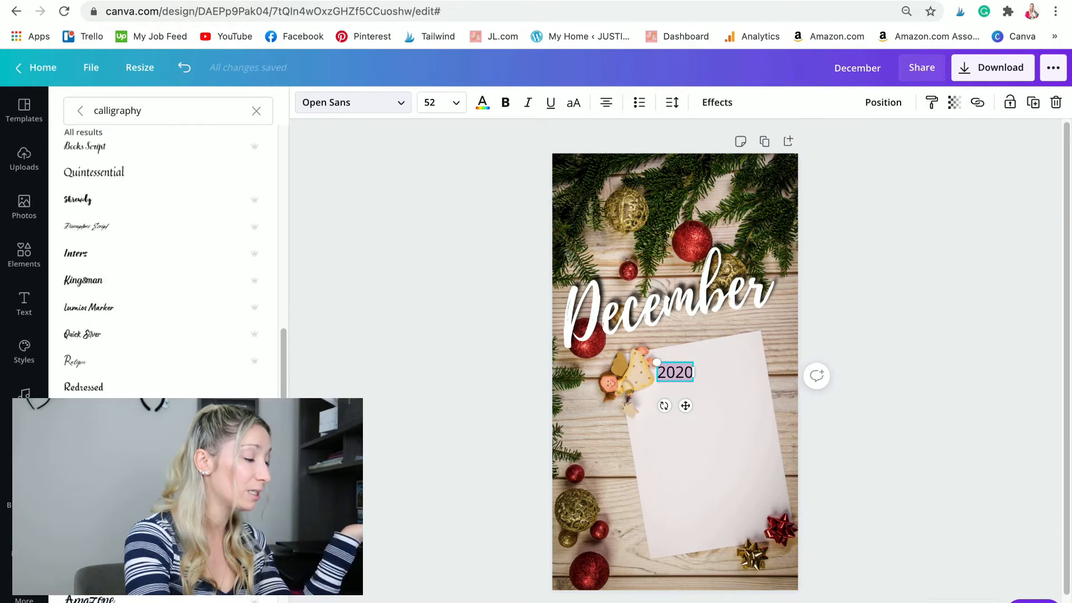
click(93, 356)
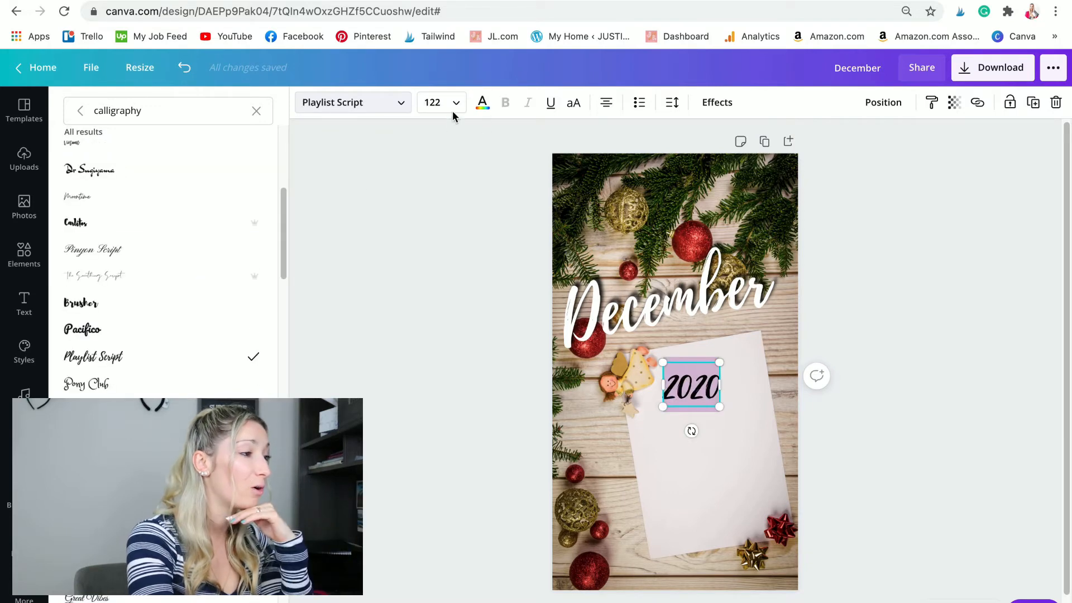
Step: Colour '2020' red with a text effect, then add a text box for the calendar numbers
click(483, 103)
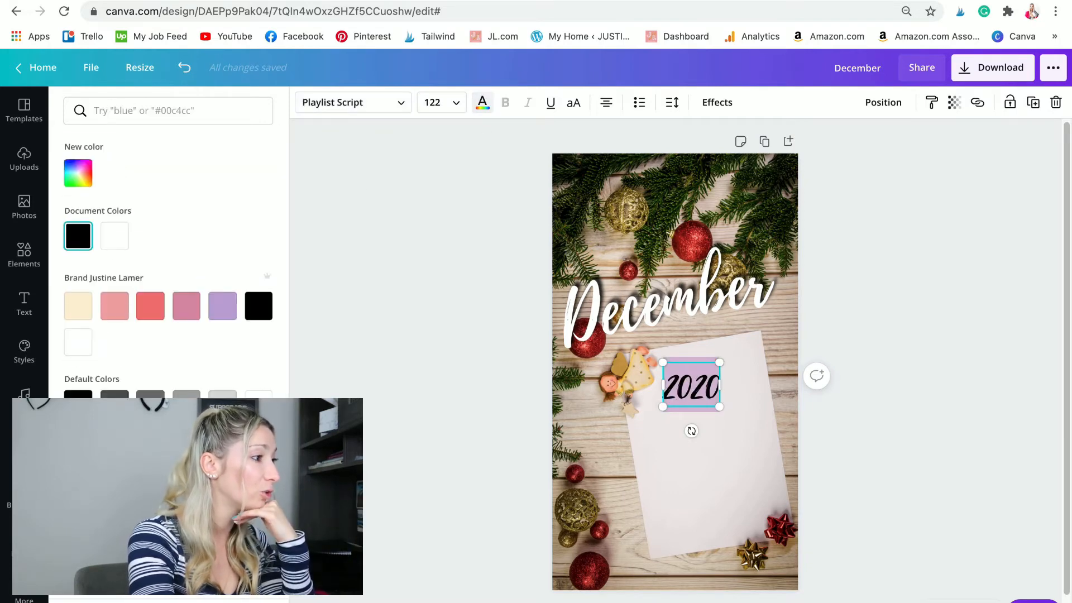
click(150, 306)
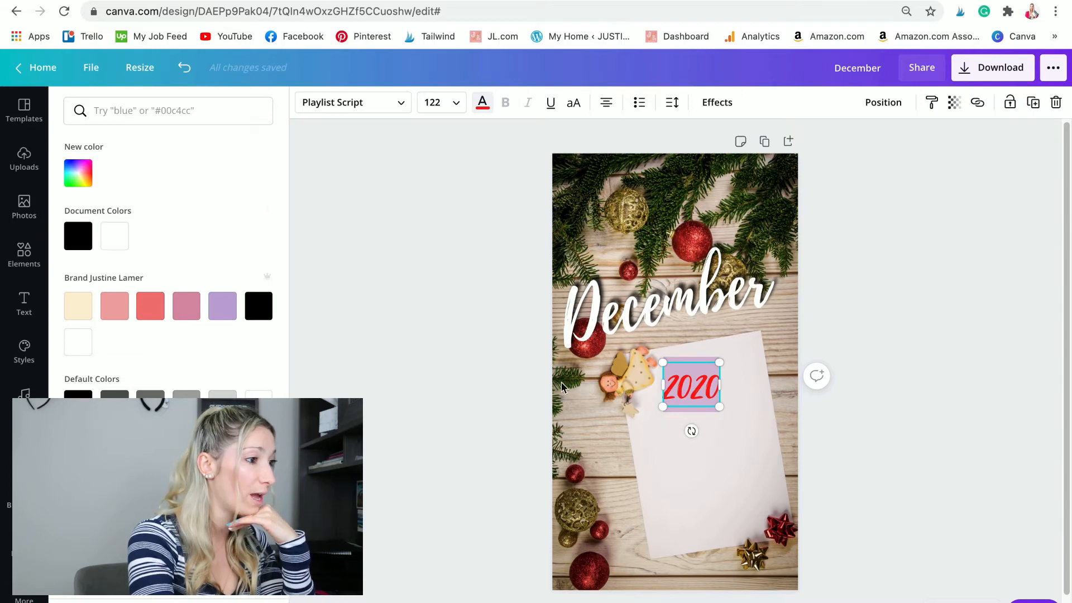
click(717, 101)
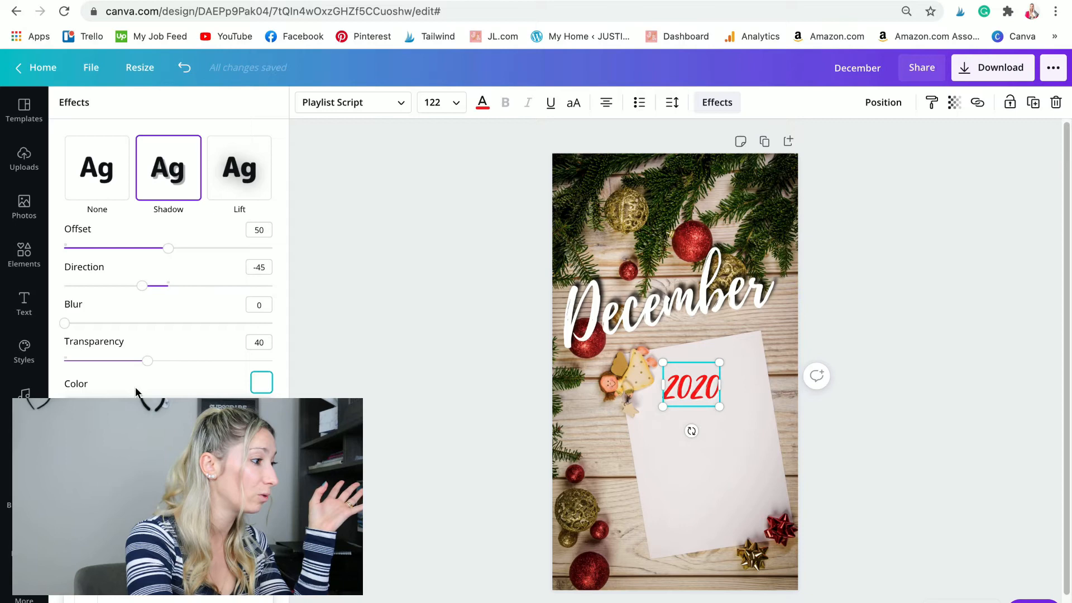
click(23, 304)
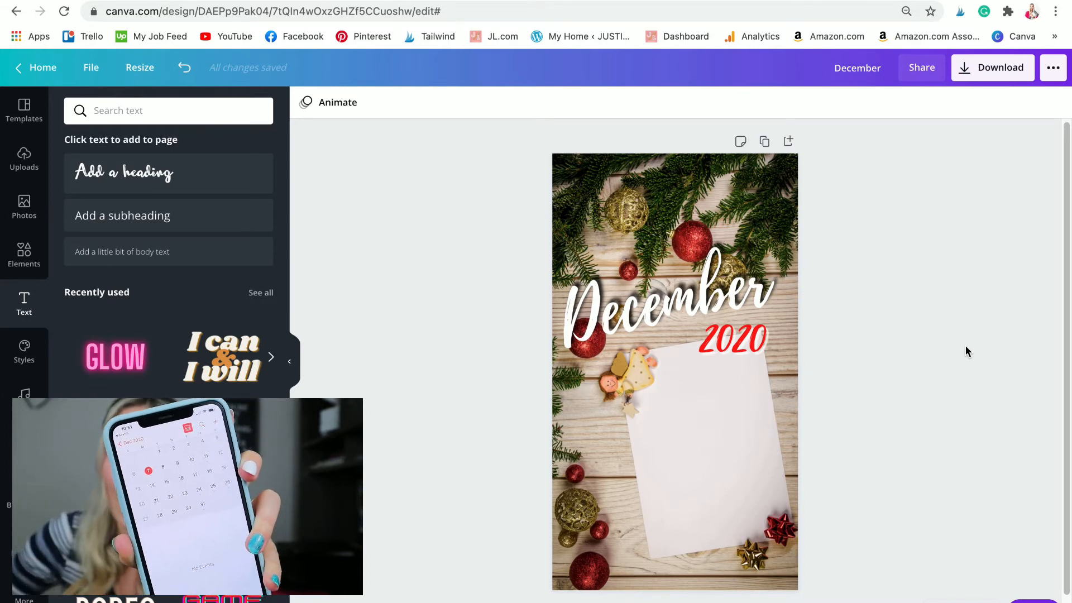
click(120, 252)
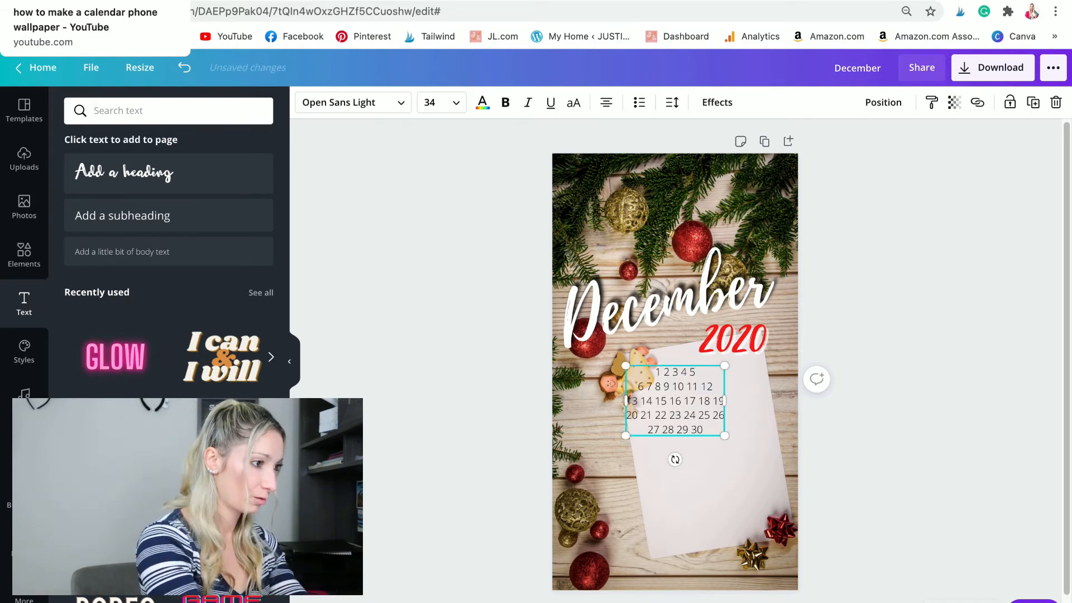
Step: Extend the dates to 31, right-align them and make the numbers bold on the paper
text(31)
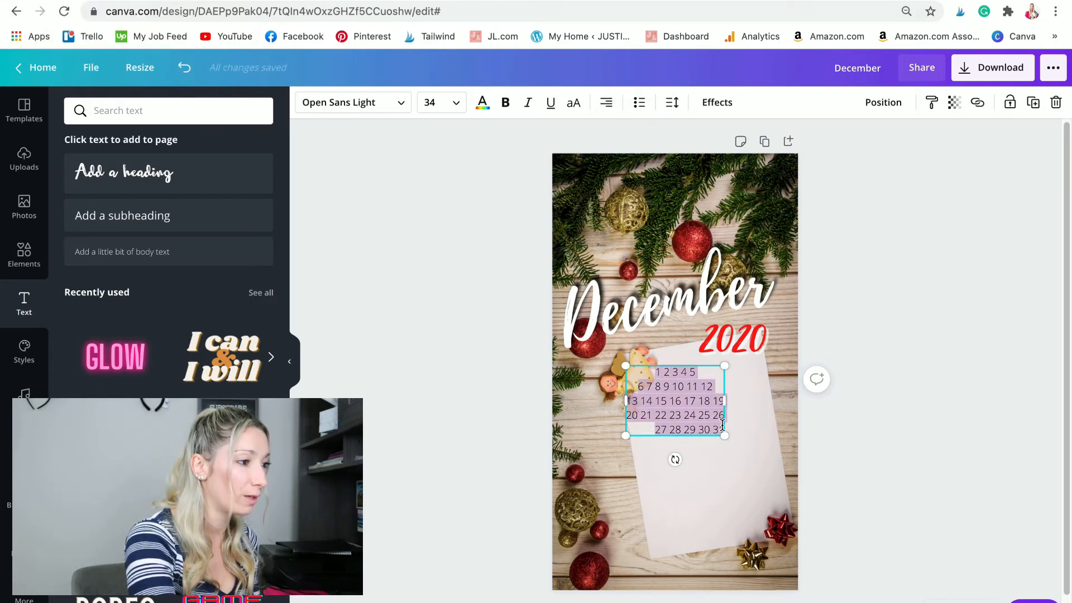
click(605, 102)
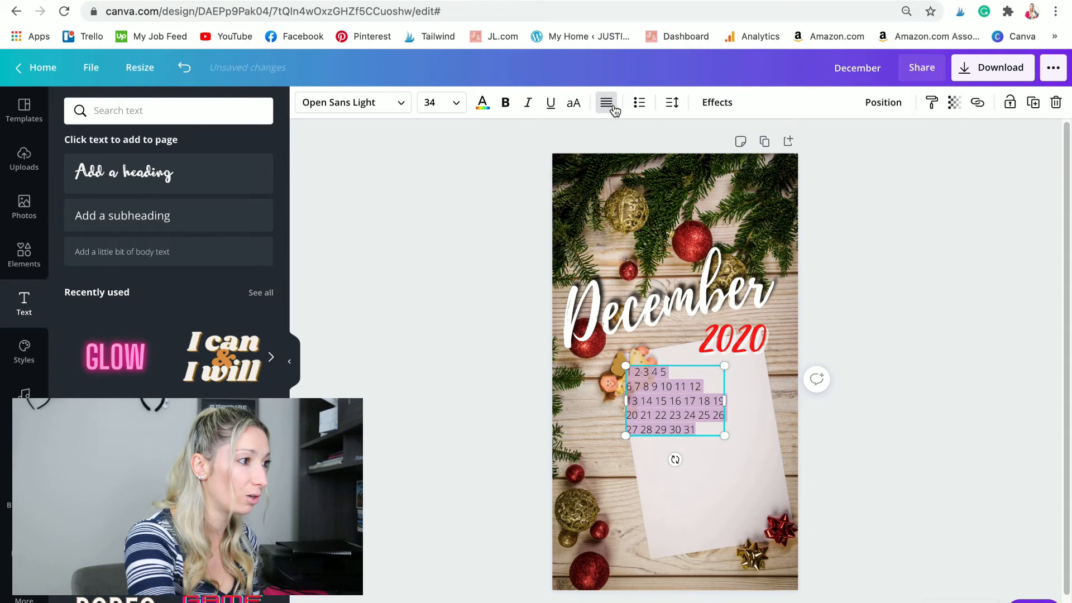
click(605, 103)
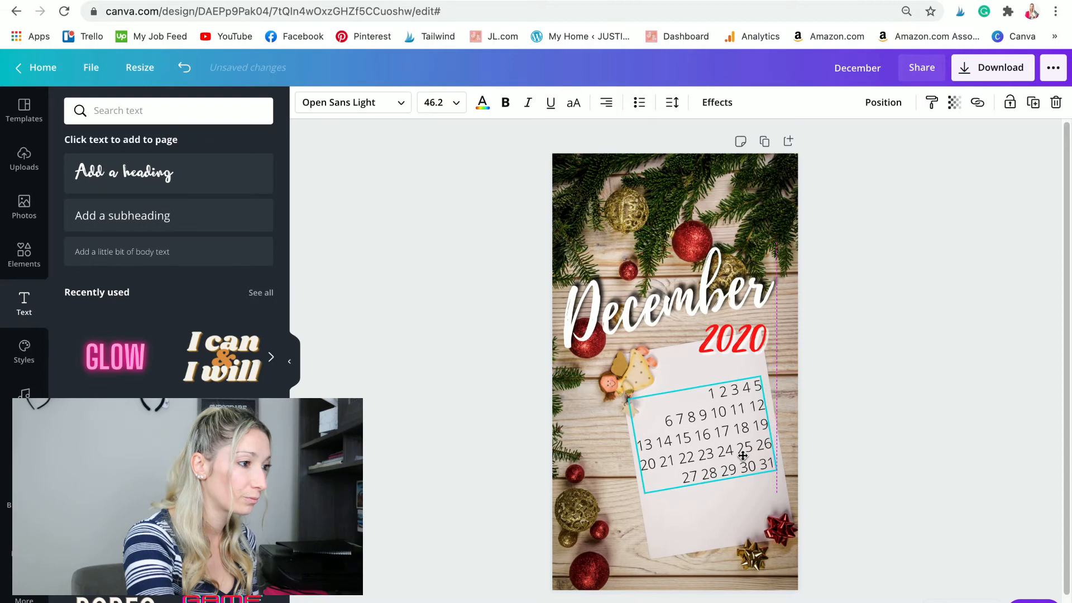
click(705, 431)
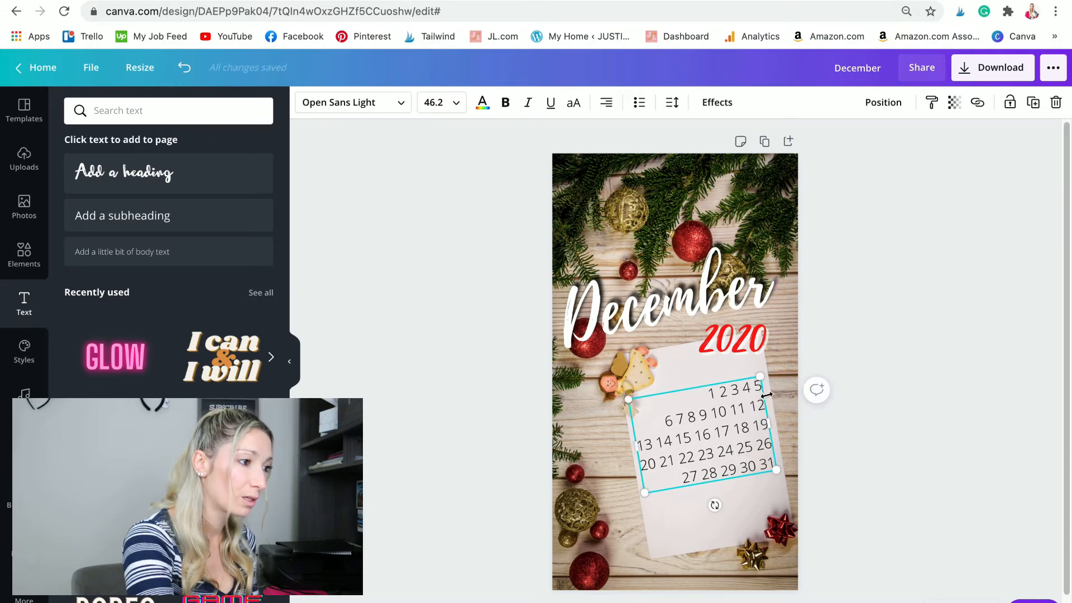
click(671, 102)
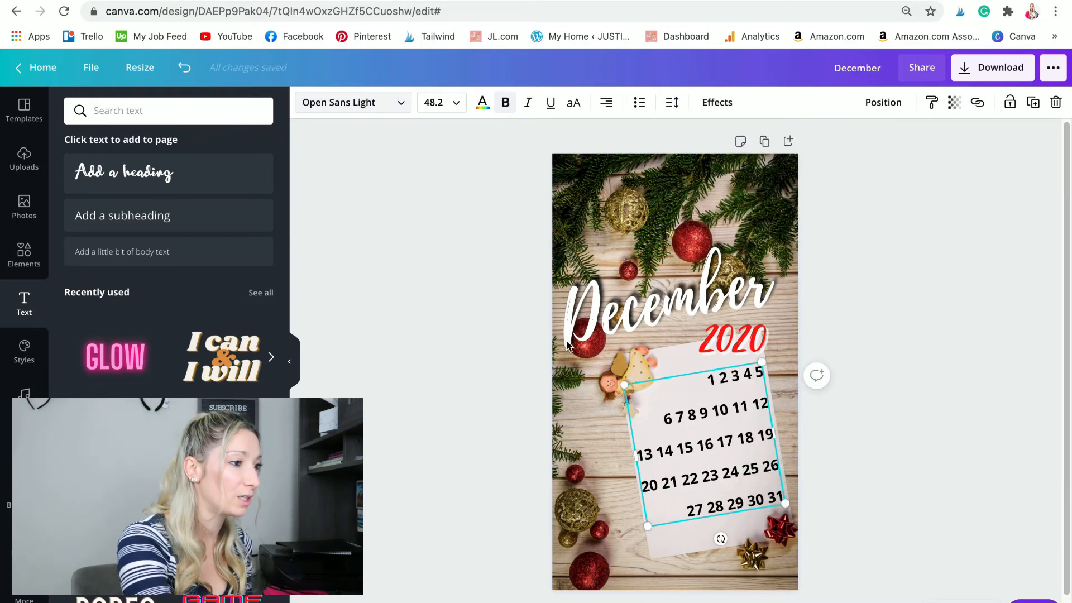
Step: Try Etna Sans Serif, settle on Alaska for the numbers, adjust effects and fit them on the paper
text(calligraphy)
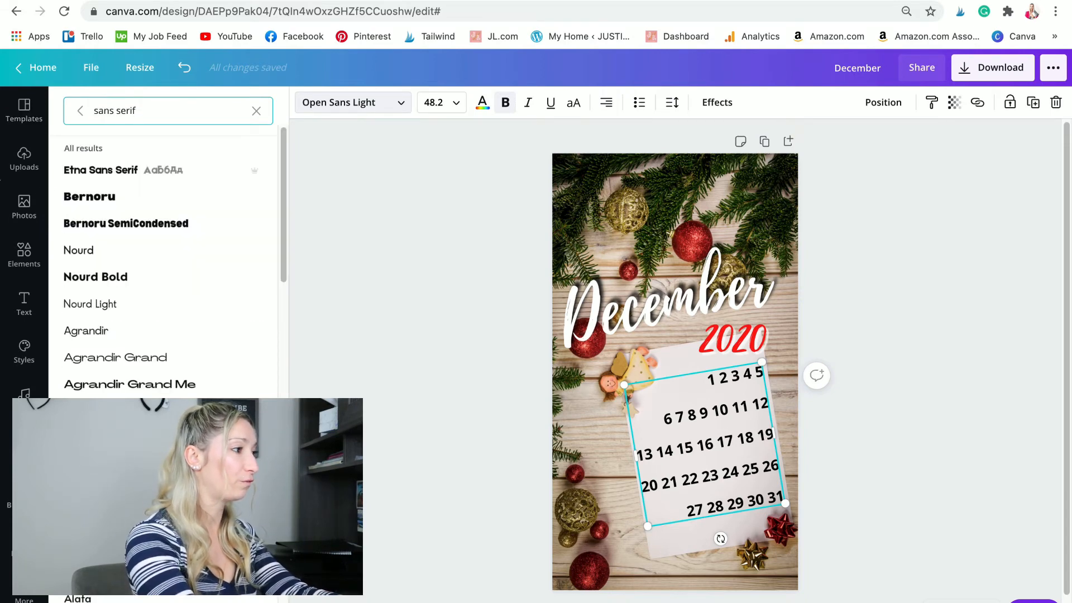
click(100, 170)
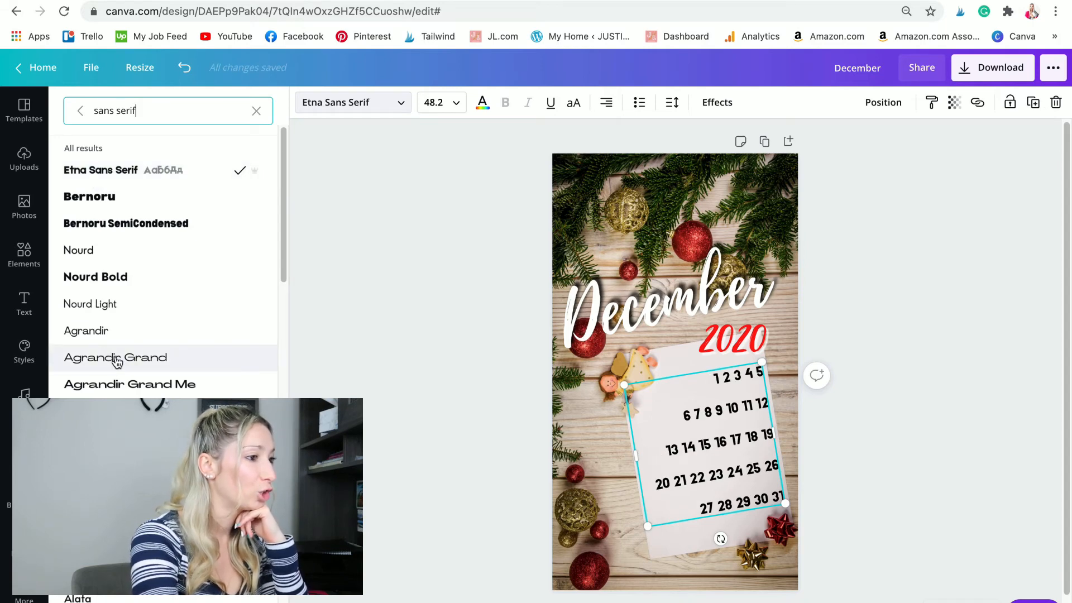
click(671, 103)
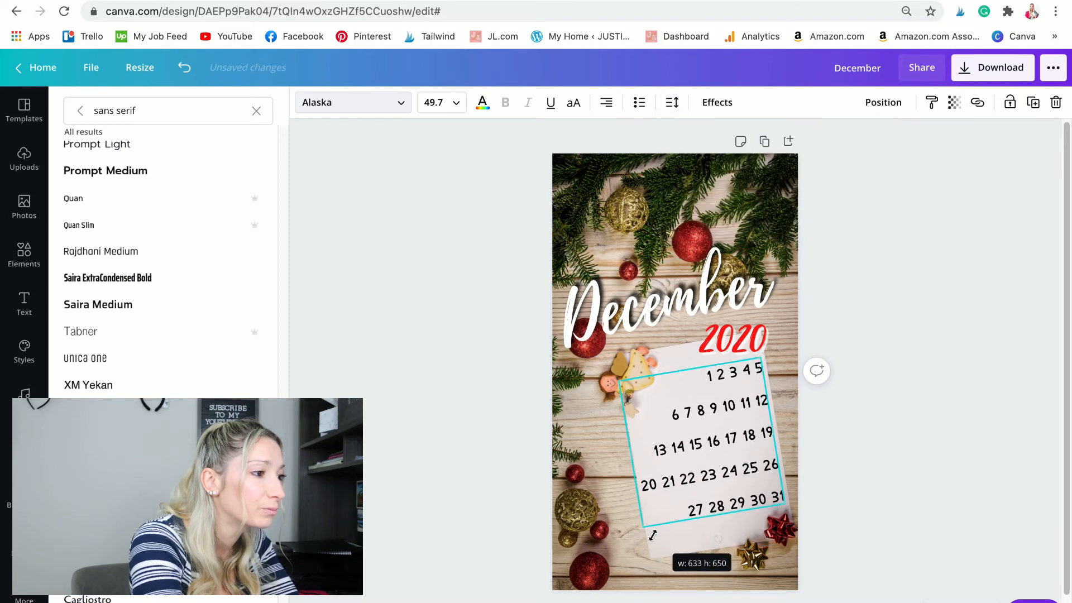
click(716, 102)
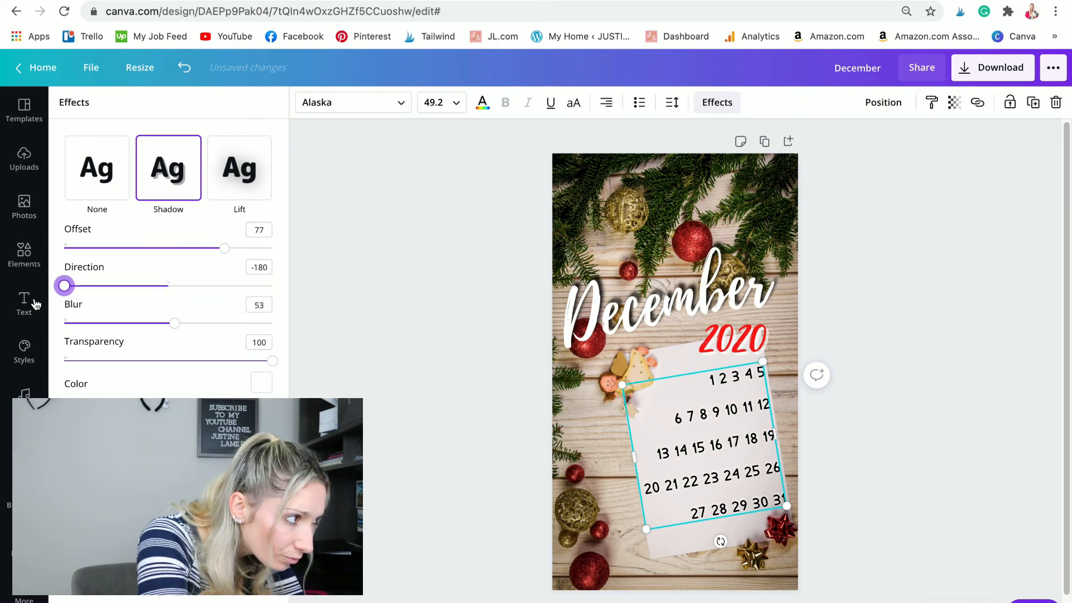
click(24, 303)
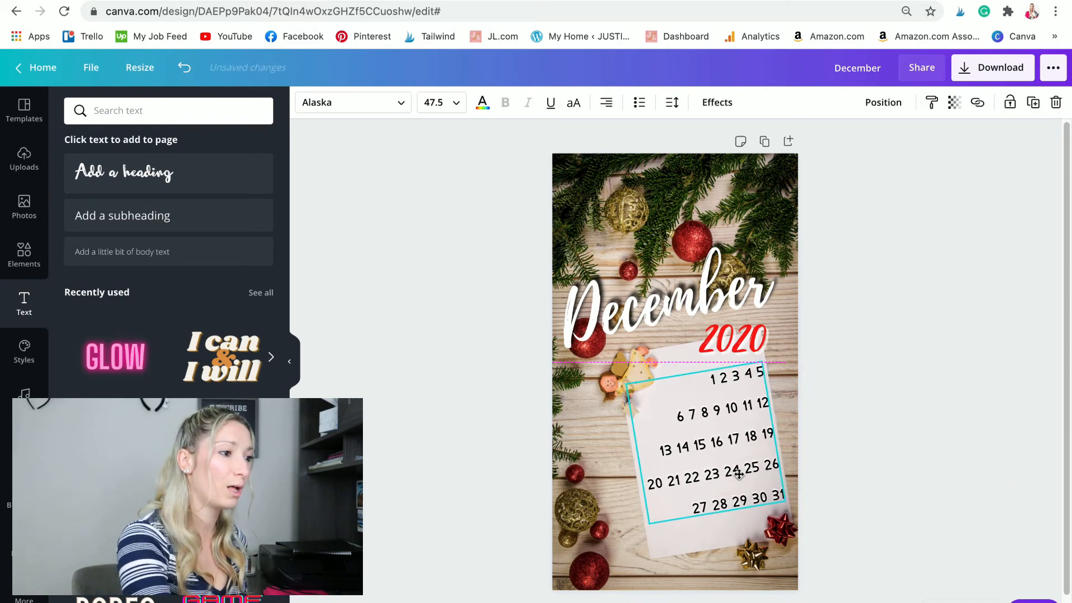
click(412, 330)
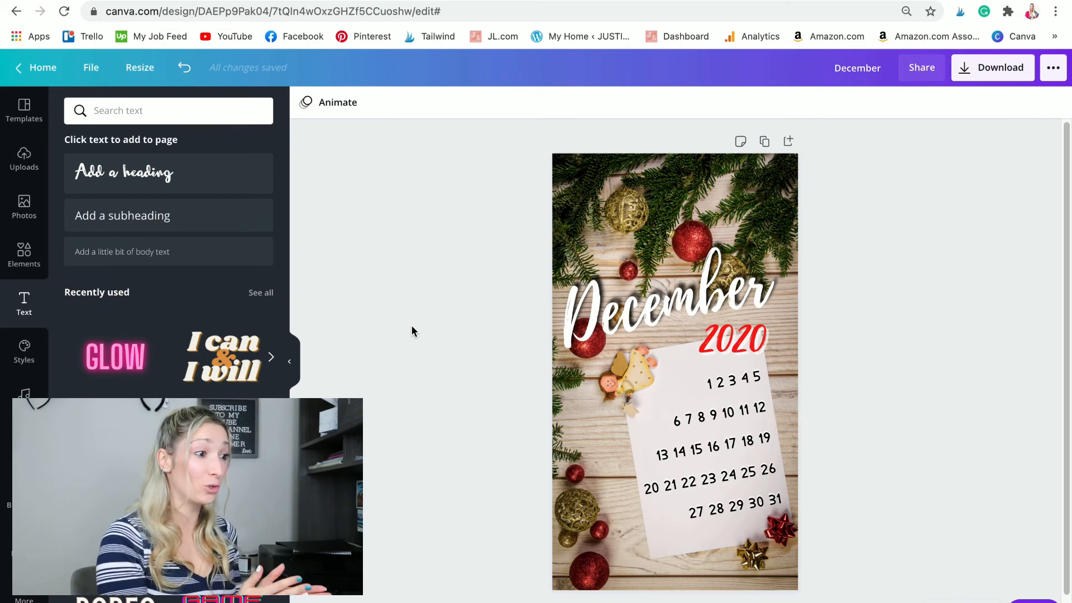
mouse_move(943, 48)
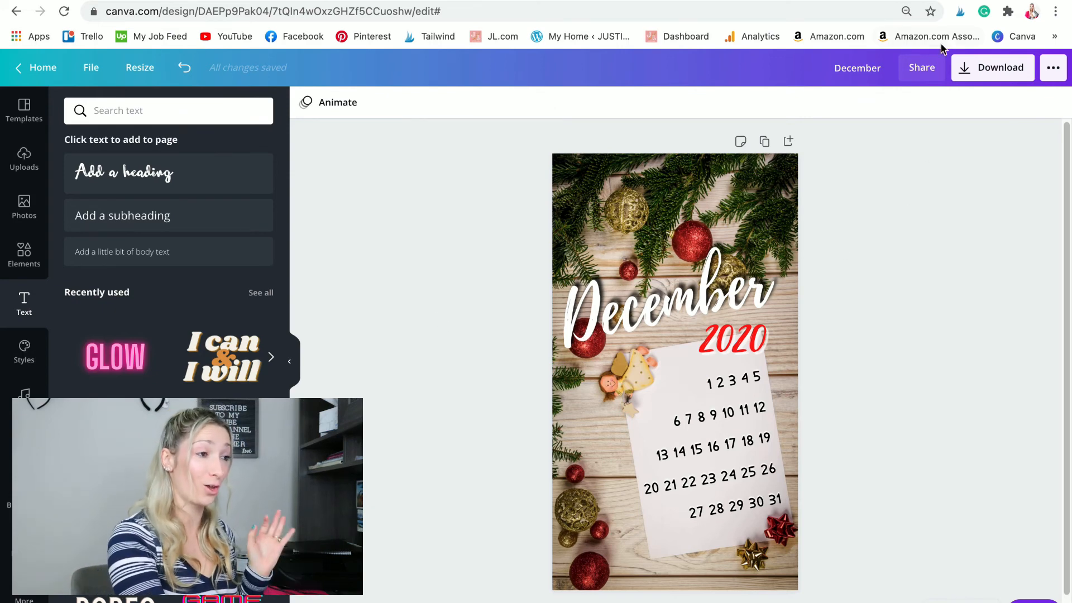
Step: Download the finished December wallpaper as a 1080 × 1920 PNG
click(991, 67)
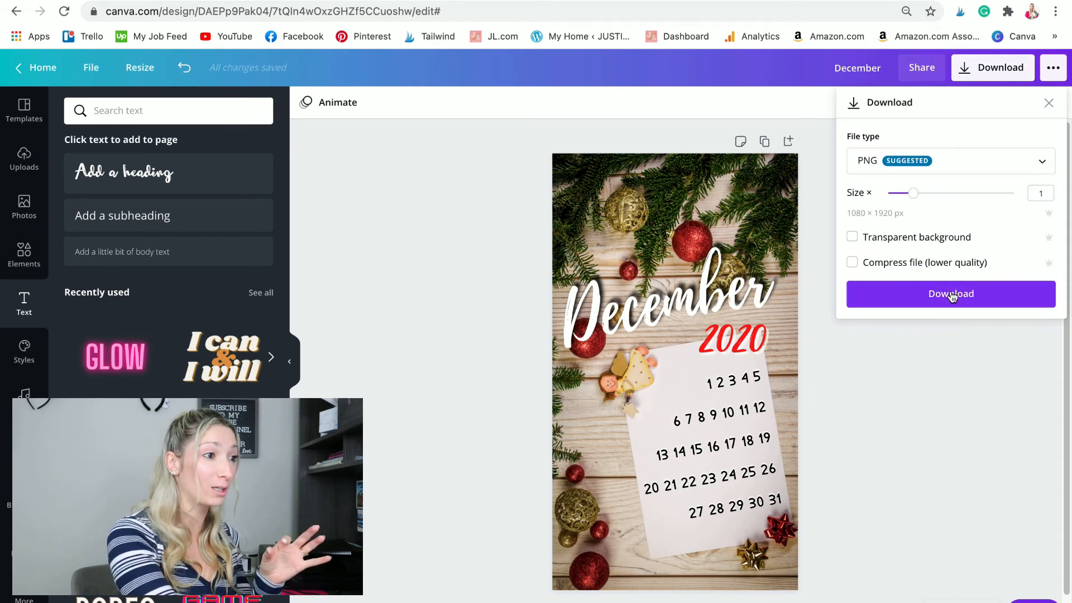
click(950, 294)
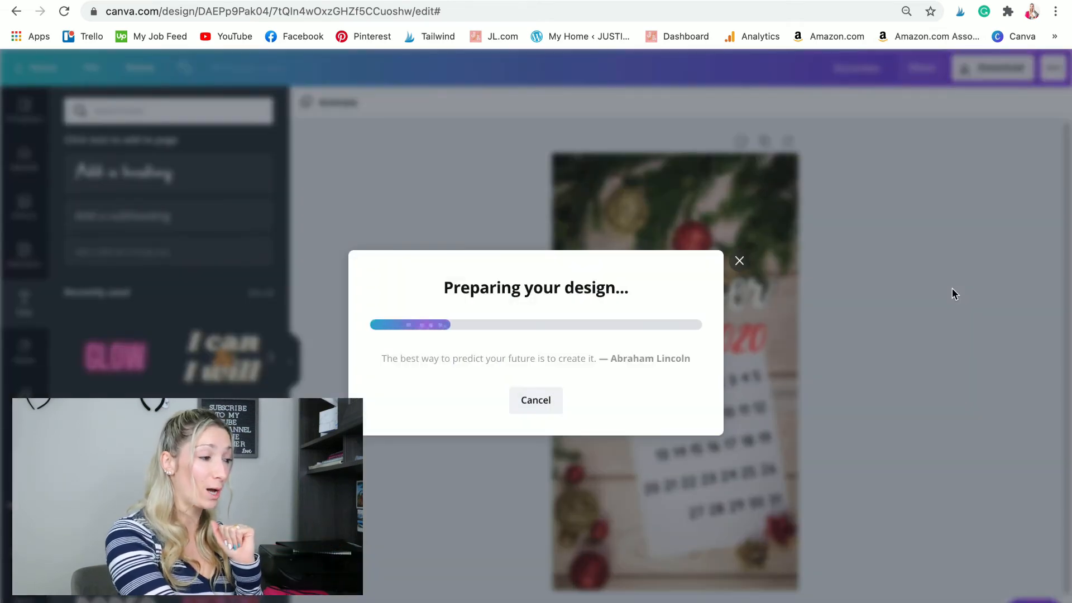